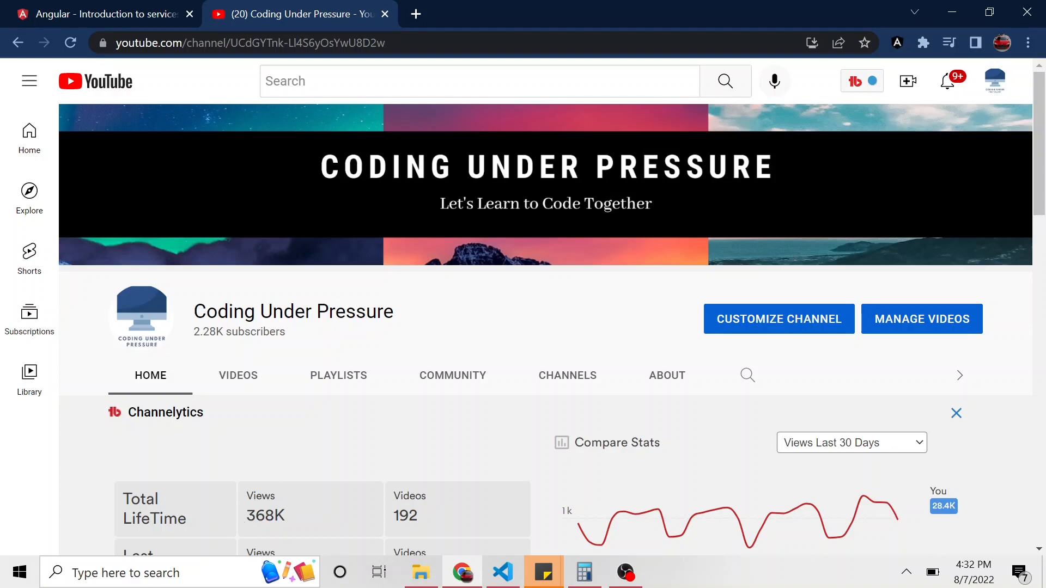
Return to the Angular services guide at the dependency injection section on injectors and providers.
{"action": "scroll", "scroll_direction": "down", "scroll_amount": 3}
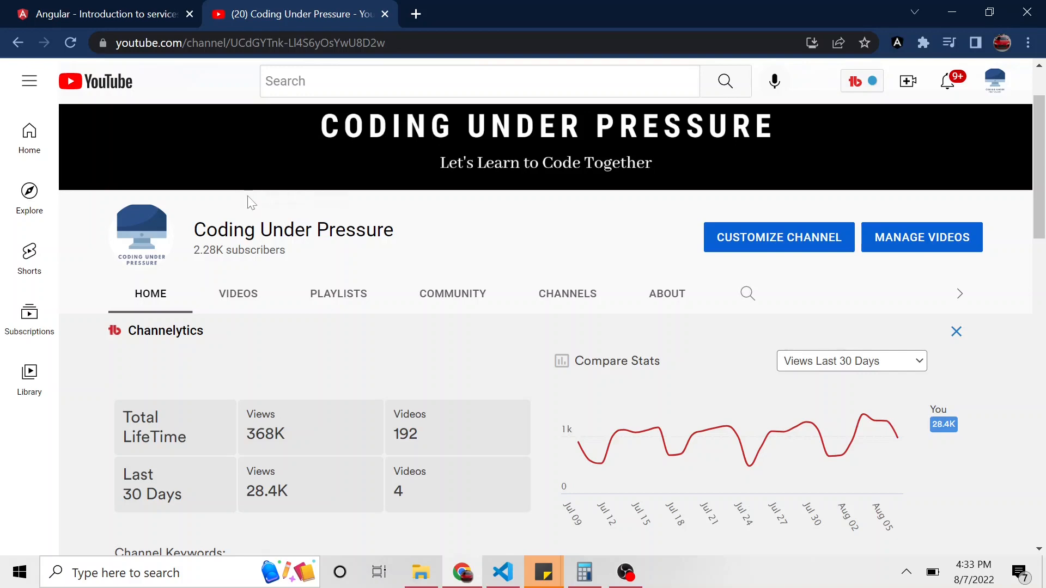
{"action": "left_click", "coordinate": [103, 14]}
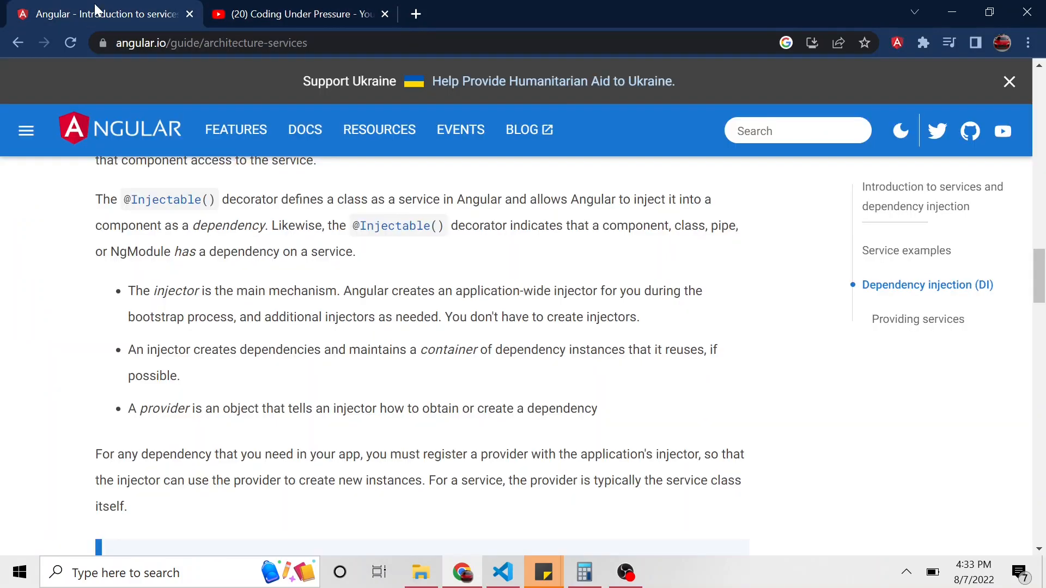
{"action": "mouse_move", "coordinate": [335, 311]}
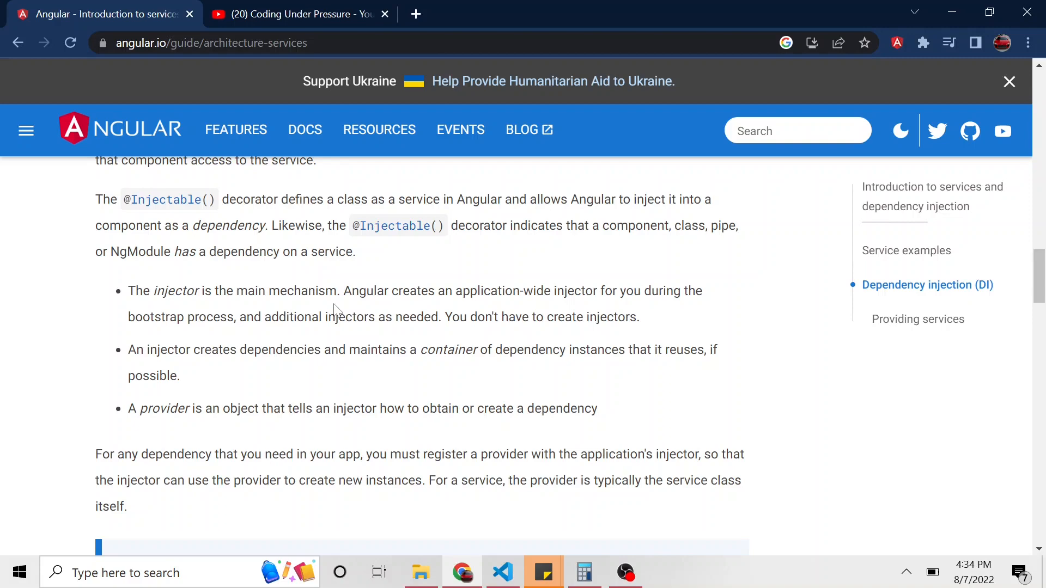
{"action": "mouse_move", "coordinate": [502, 572]}
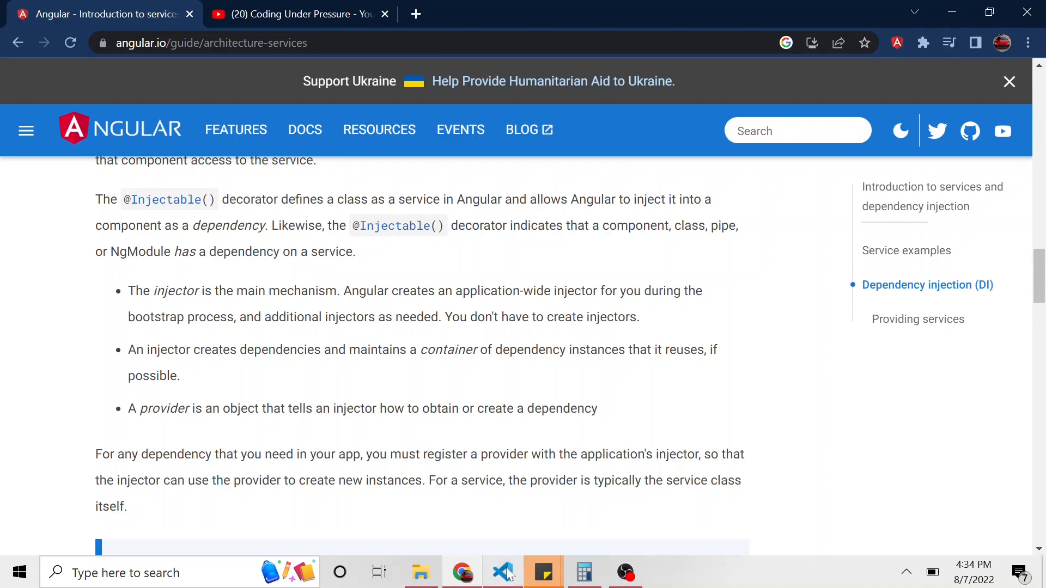
Bring up home.component.ts, whose constructor injects MoviesService and loads movies via GetMovies().
{"action": "left_click", "coordinate": [502, 572]}
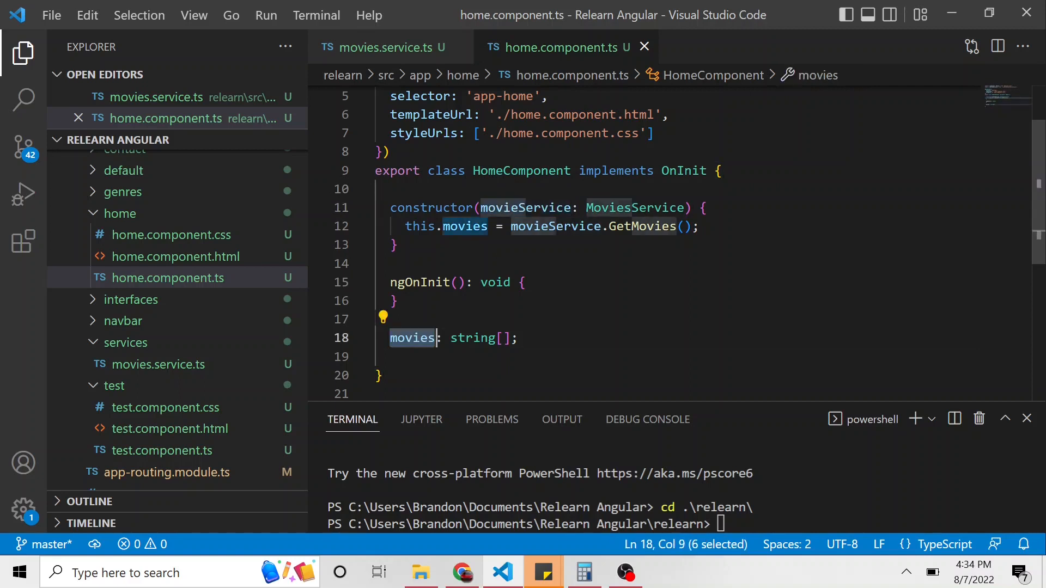
{"action": "mouse_move", "coordinate": [638, 227]}
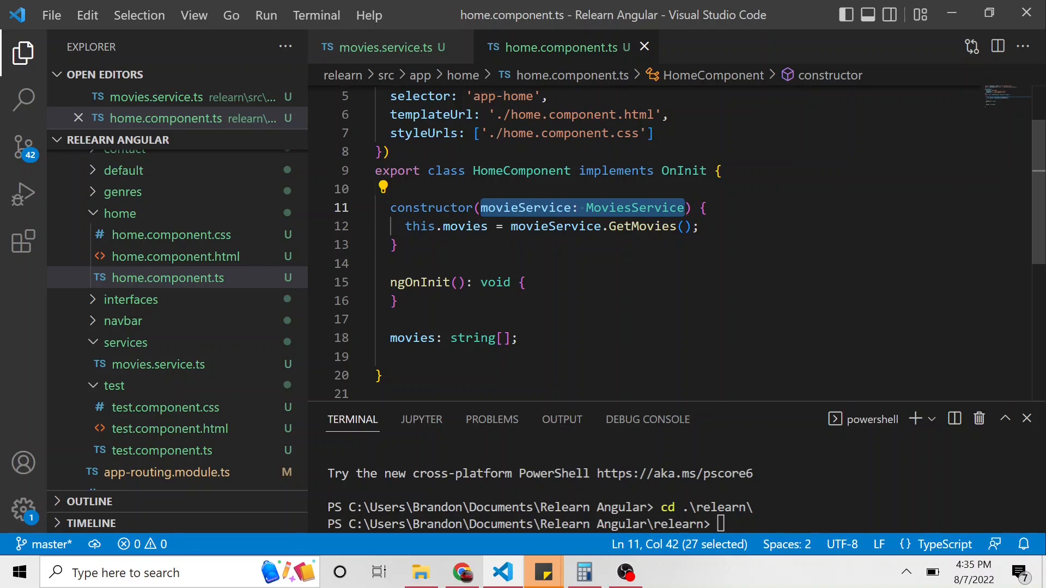
Go back to the Angular services guide in Chrome via the taskbar.
{"action": "left_click", "coordinate": [461, 572]}
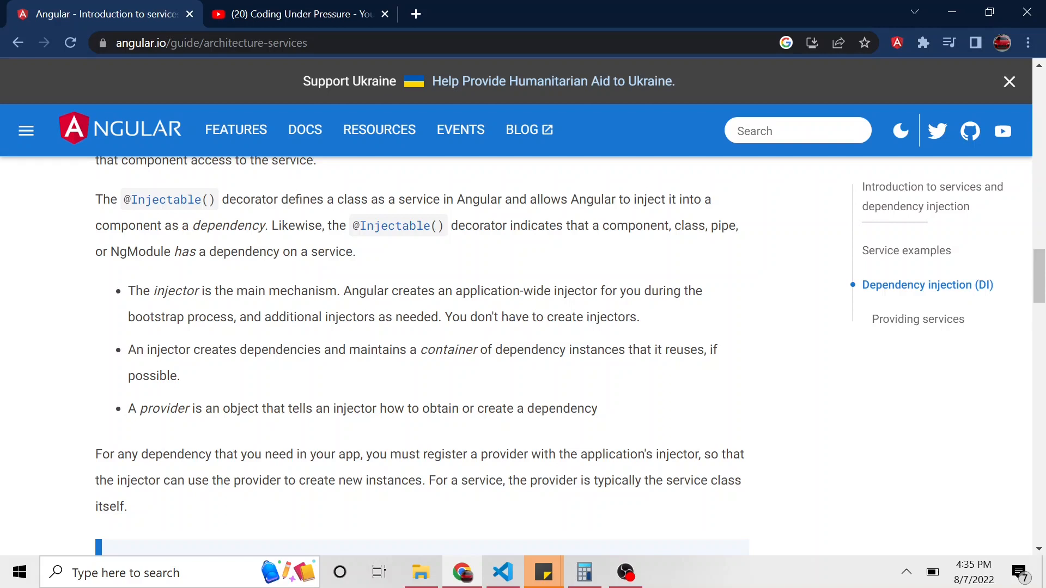
{"action": "mouse_move", "coordinate": [192, 289]}
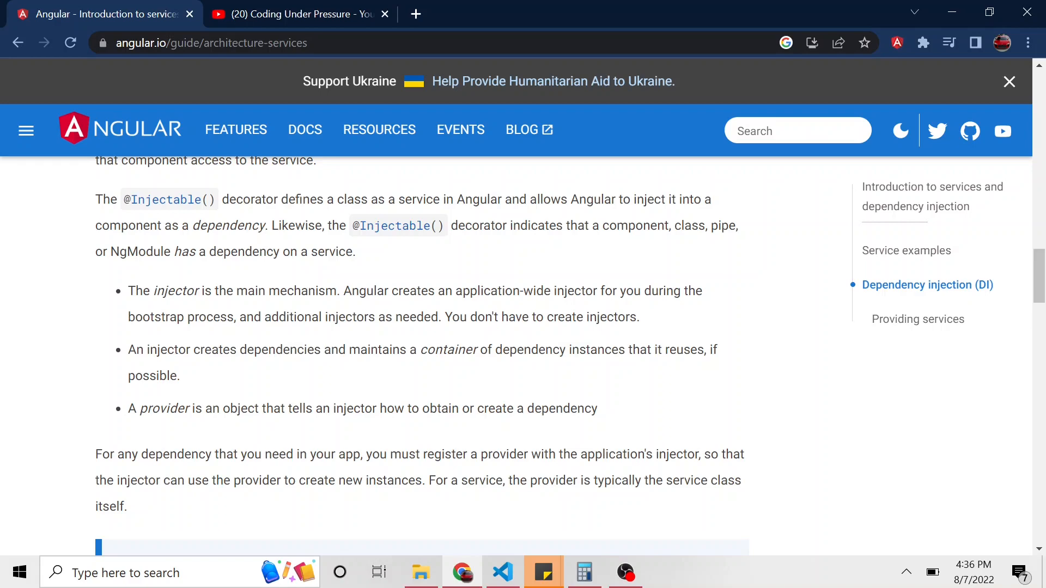
Review the Providing services example and pick out the providedIn: 'root' line.
{"action": "scroll", "scroll_direction": "down", "scroll_amount": 3}
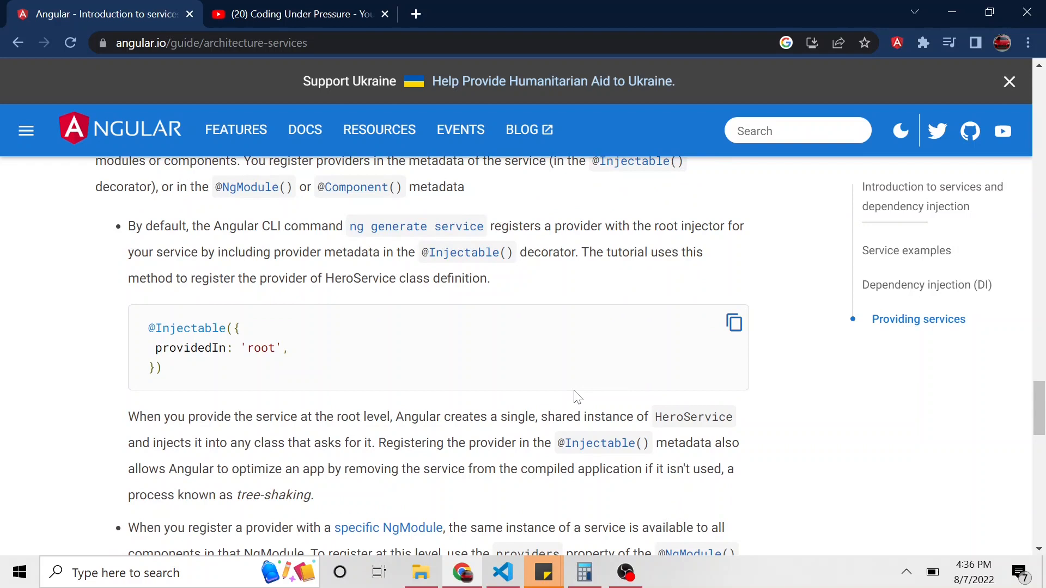
{"action": "mouse_move", "coordinate": [192, 327]}
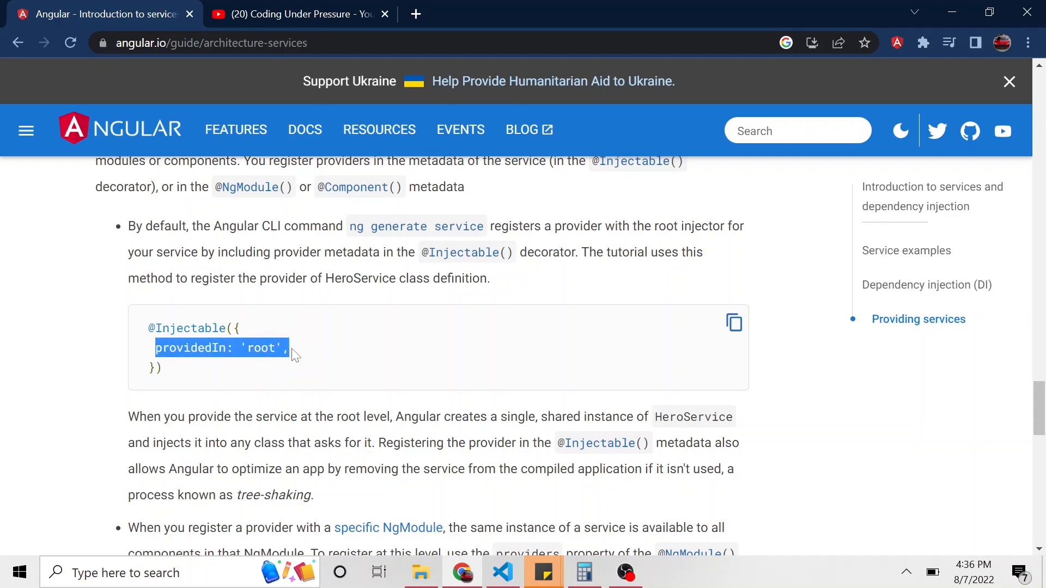
{"action": "left_click", "coordinate": [293, 347]}
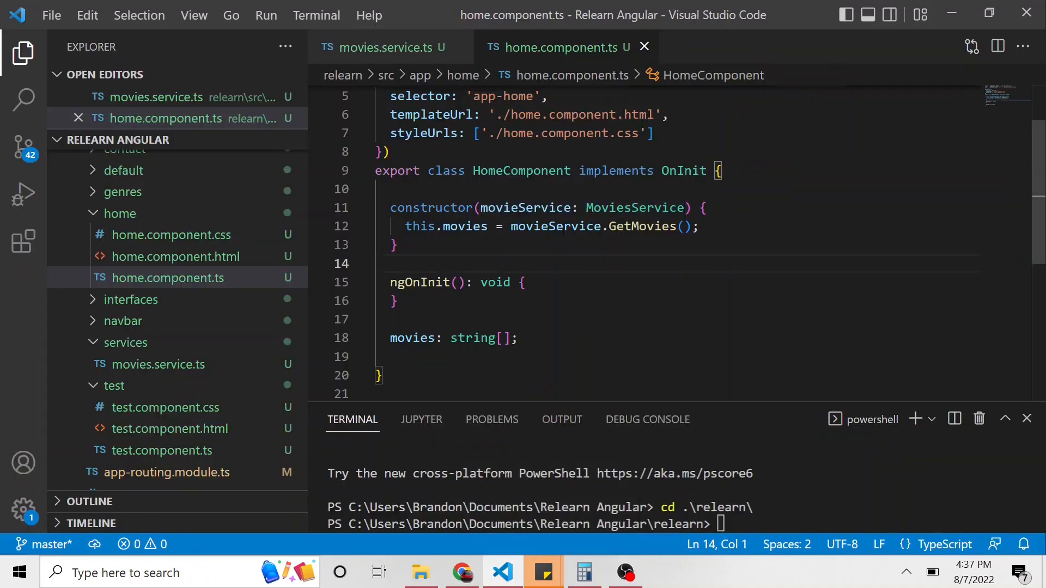
Select the injected movieService parameter and move to movies.service.ts.
{"action": "double_click", "coordinate": [525, 207]}
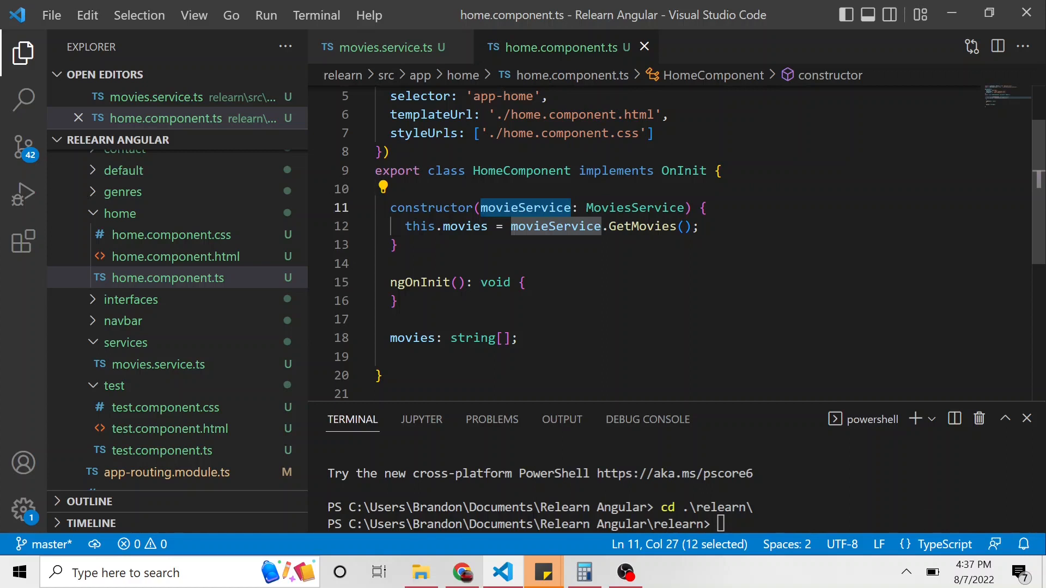
{"action": "mouse_move", "coordinate": [634, 207]}
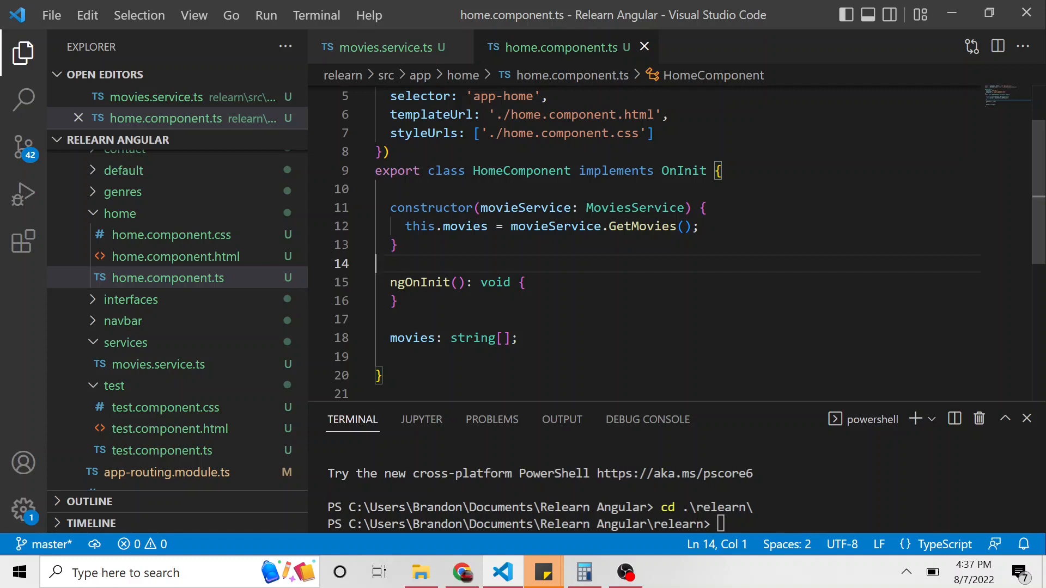
{"action": "left_click", "coordinate": [380, 46]}
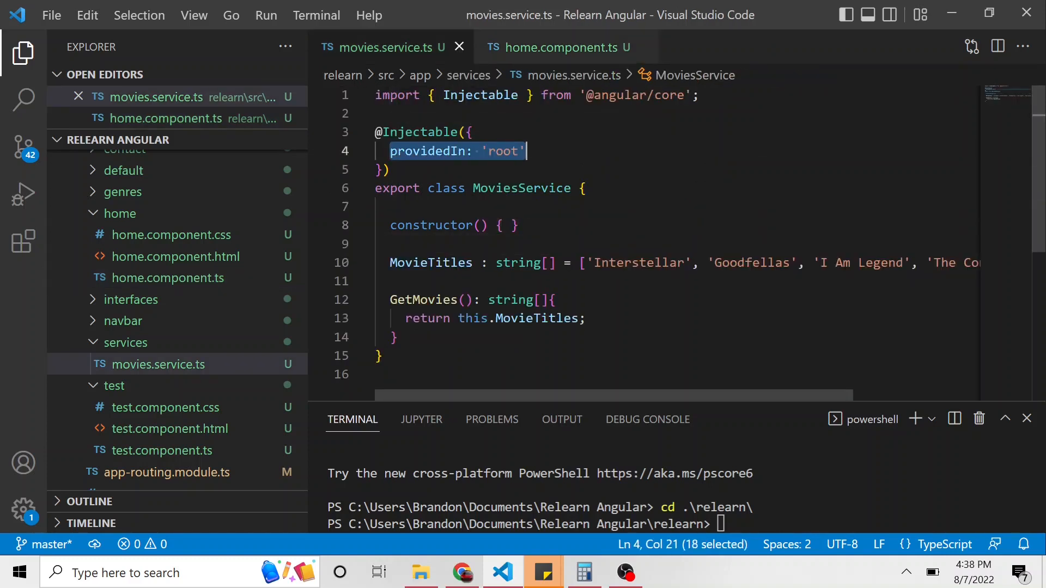
{"action": "mouse_move", "coordinate": [426, 152]}
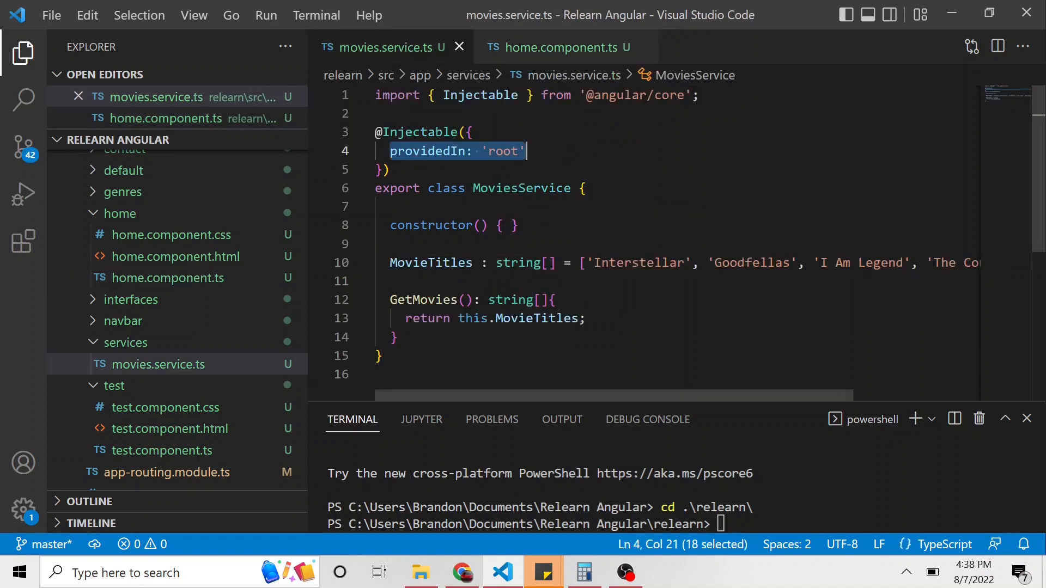
Declare Title: string = ''; below MovieTitles in the MoviesService class.
{"action": "left_click", "coordinate": [395, 337]}
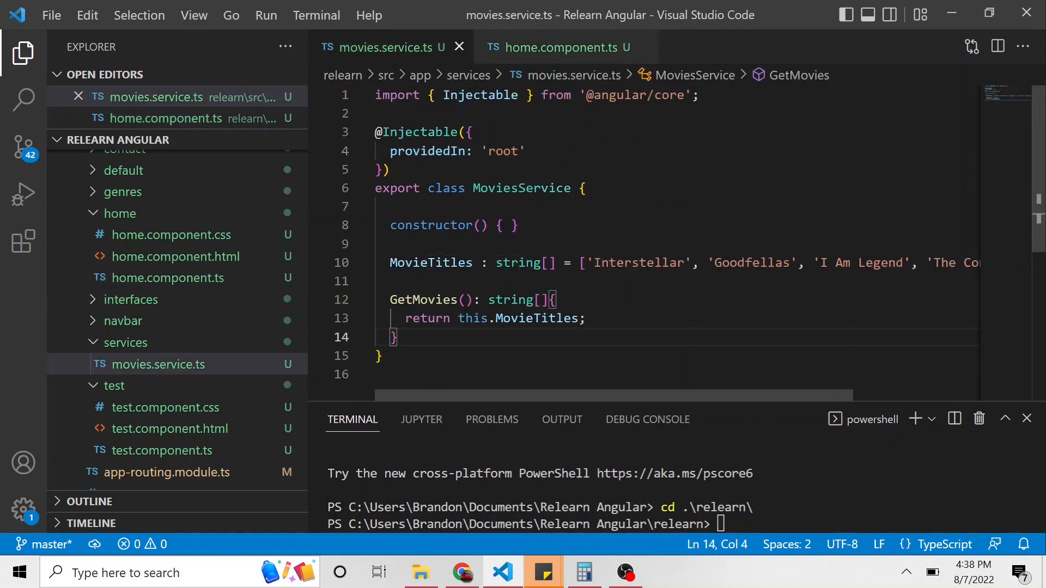
{"action": "key", "text": "Enter"}
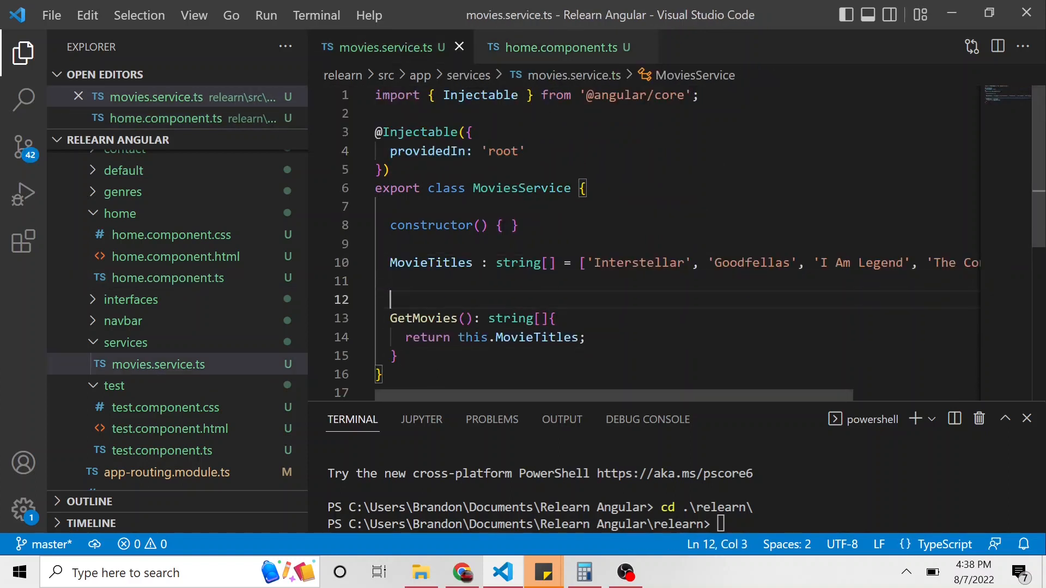
{"action": "type", "text": "Tit"}
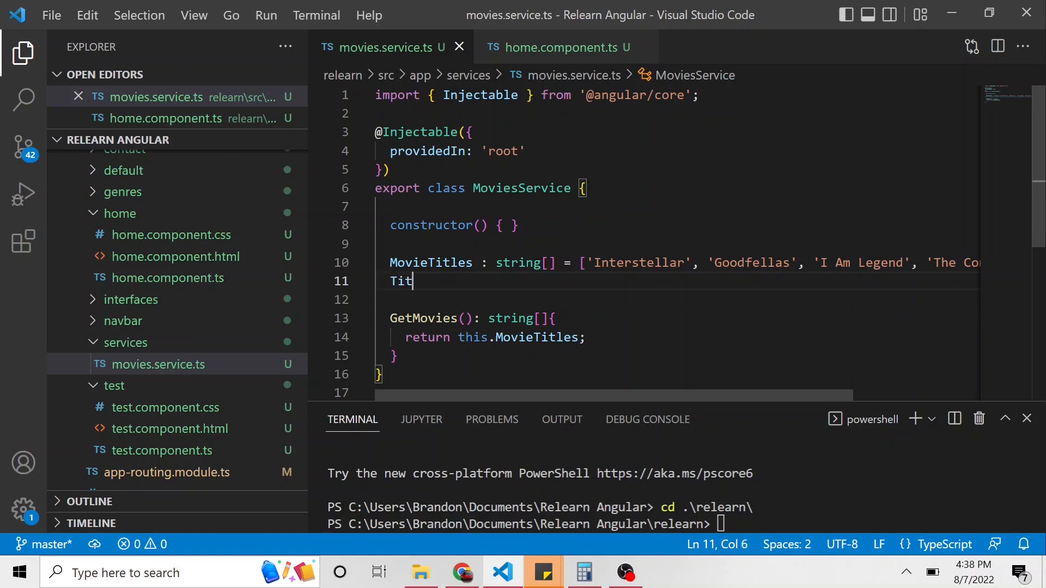
{"action": "type", "text": "le: string"}
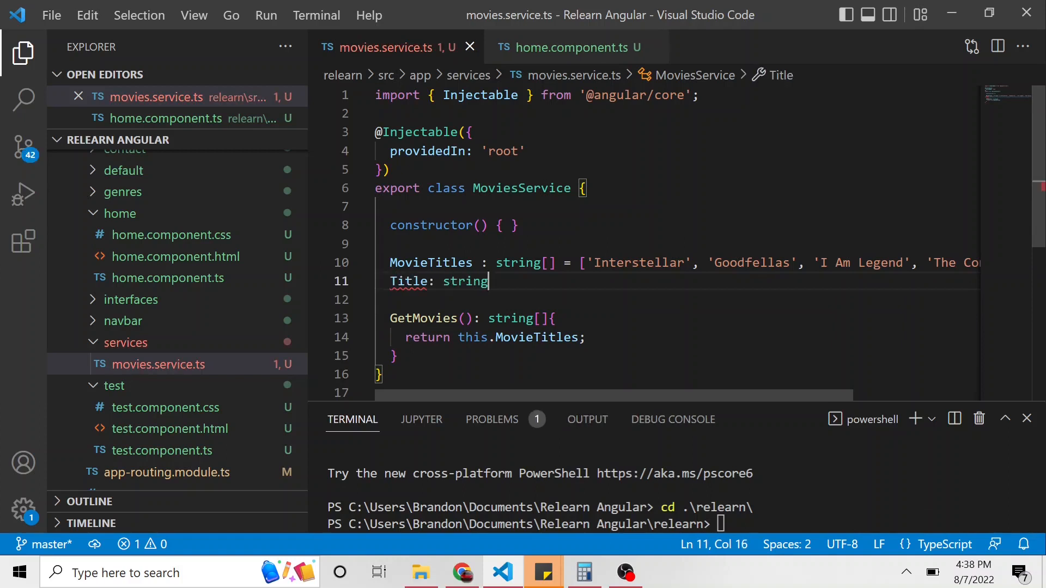
{"action": "type", "text": "= ''"}
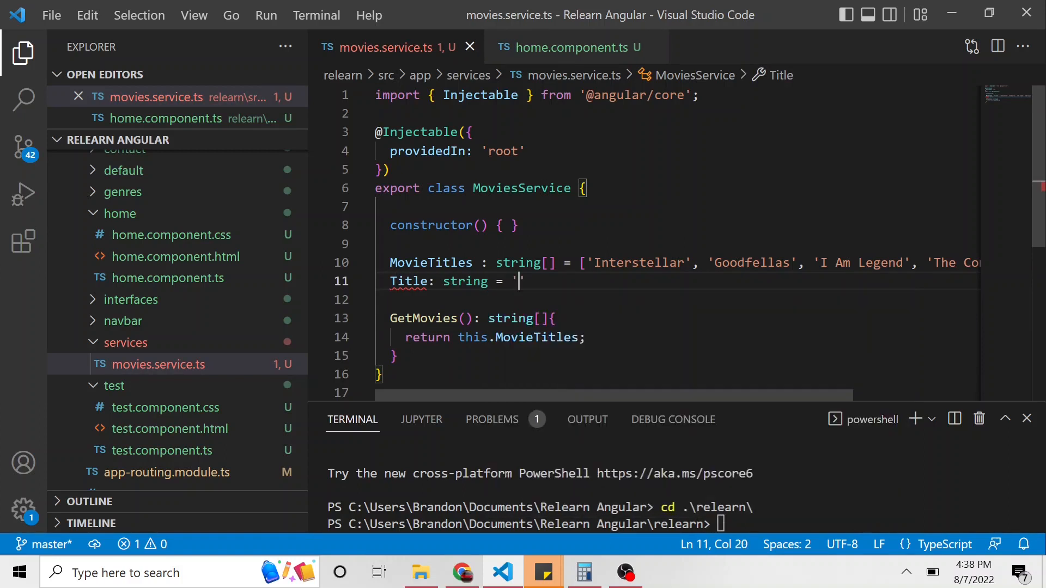
{"action": "type", "text": "';"}
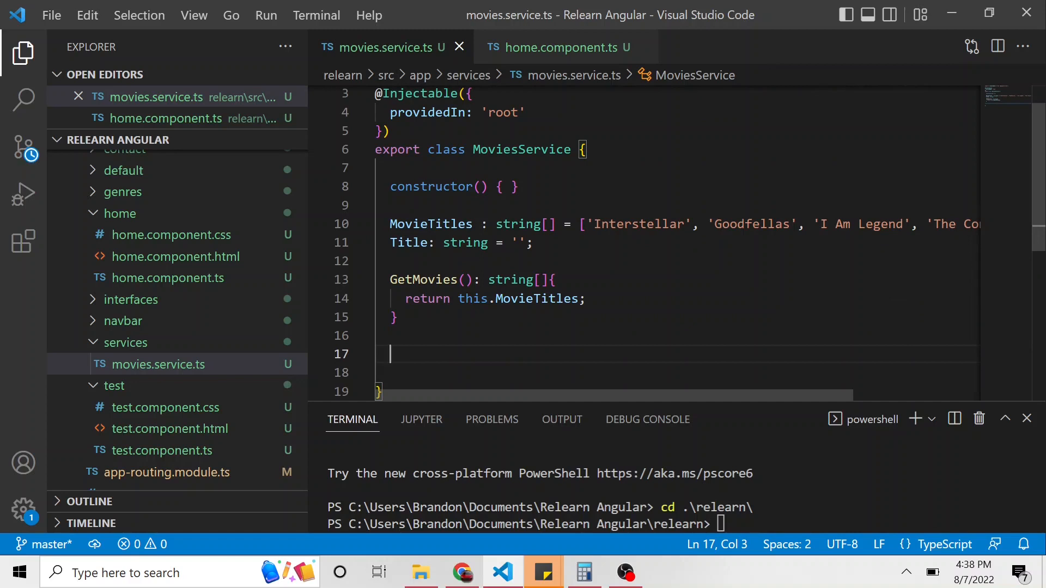
Write SetTitle(title: string): void assigning the passed title to this.Title, below GetMovies.
{"action": "type", "text": "Set"}
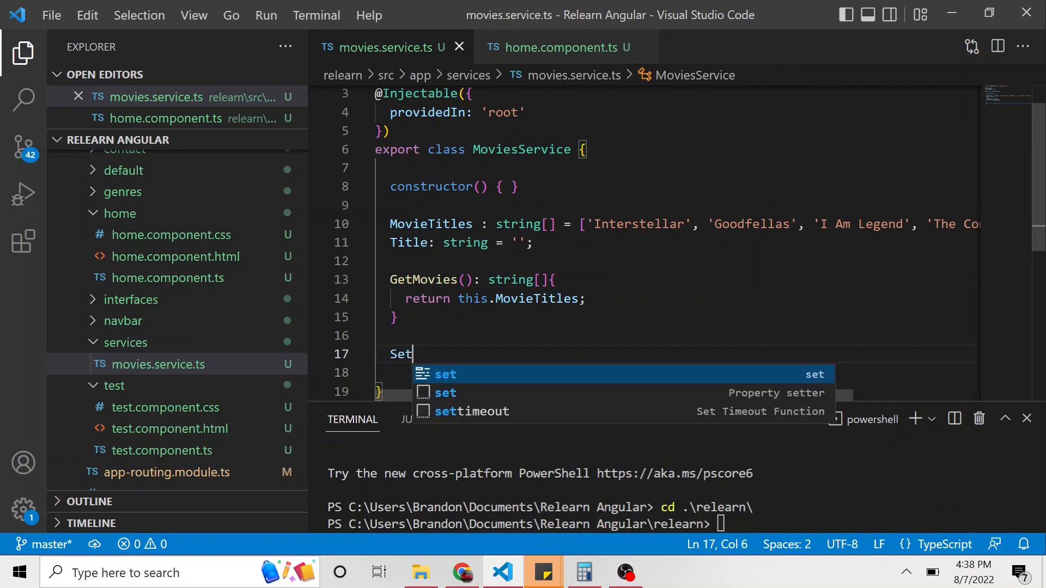
{"action": "type", "text": "Title()"}
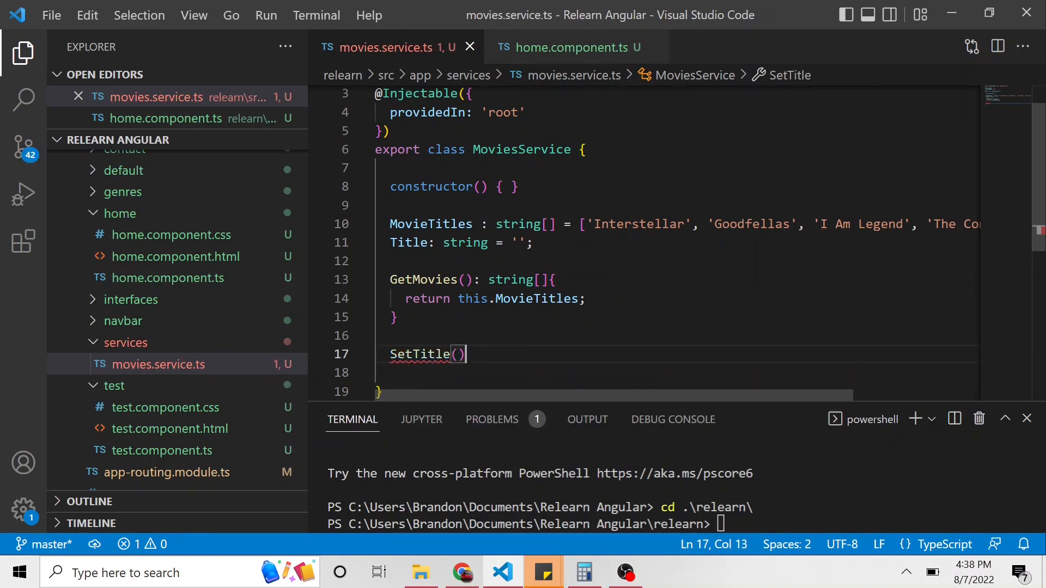
{"action": "type", "text": "title: string"}
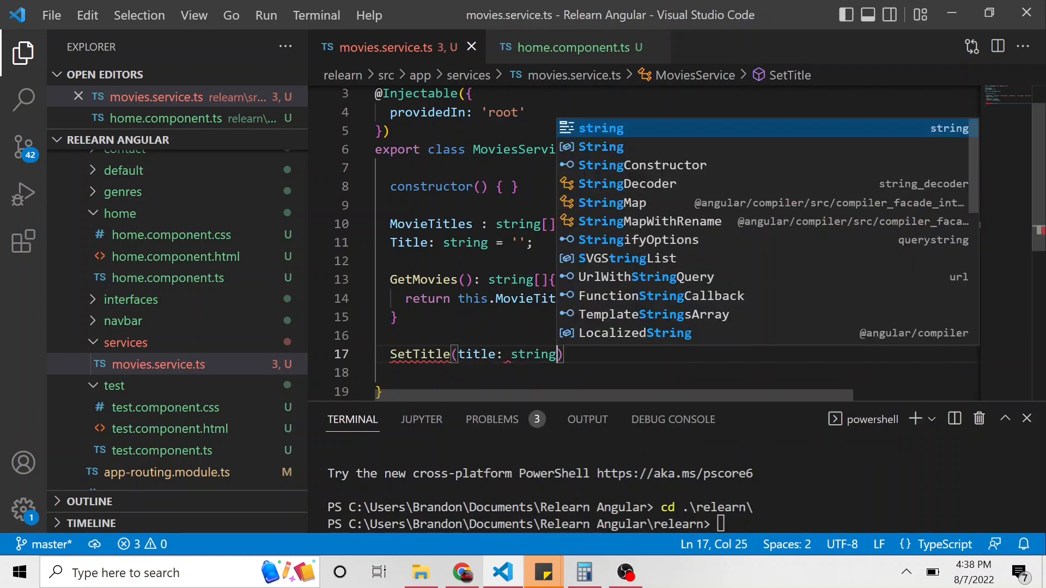
{"action": "type", "text": ": void"}
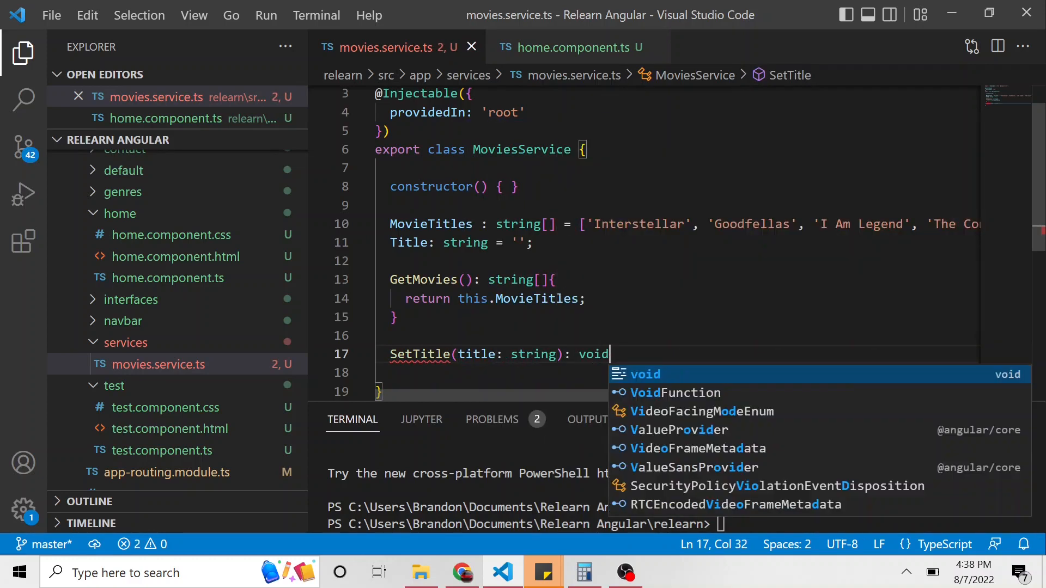
{"action": "key", "text": "ctrl+s"}
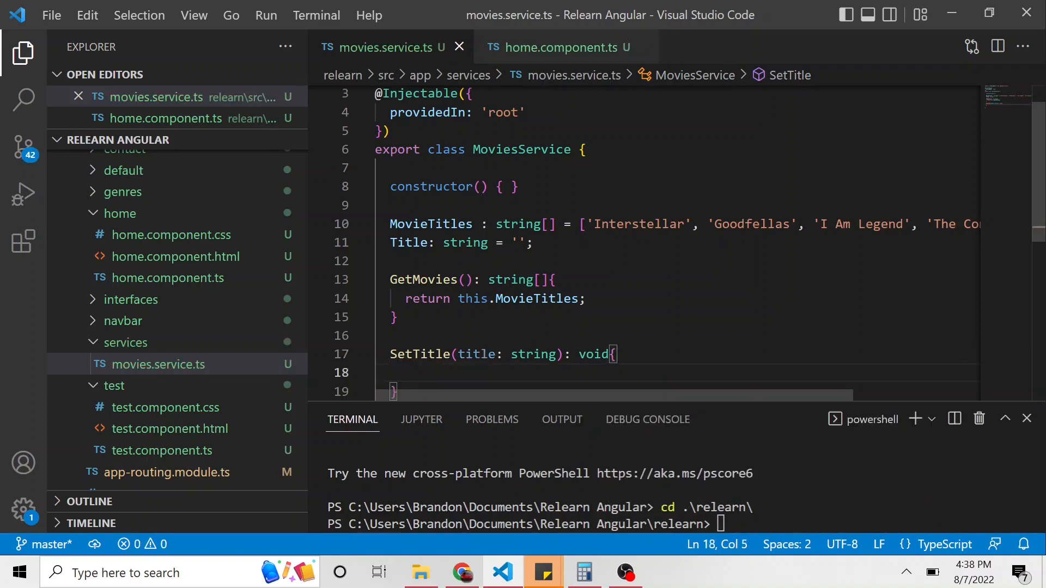
{"action": "type", "text": "this.title"}
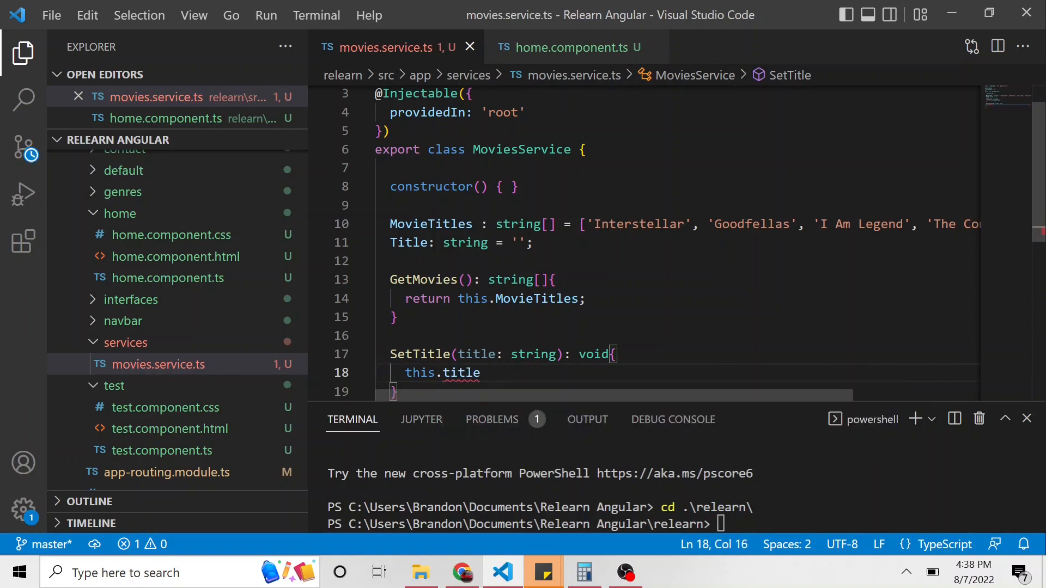
{"action": "type", "text": "="}
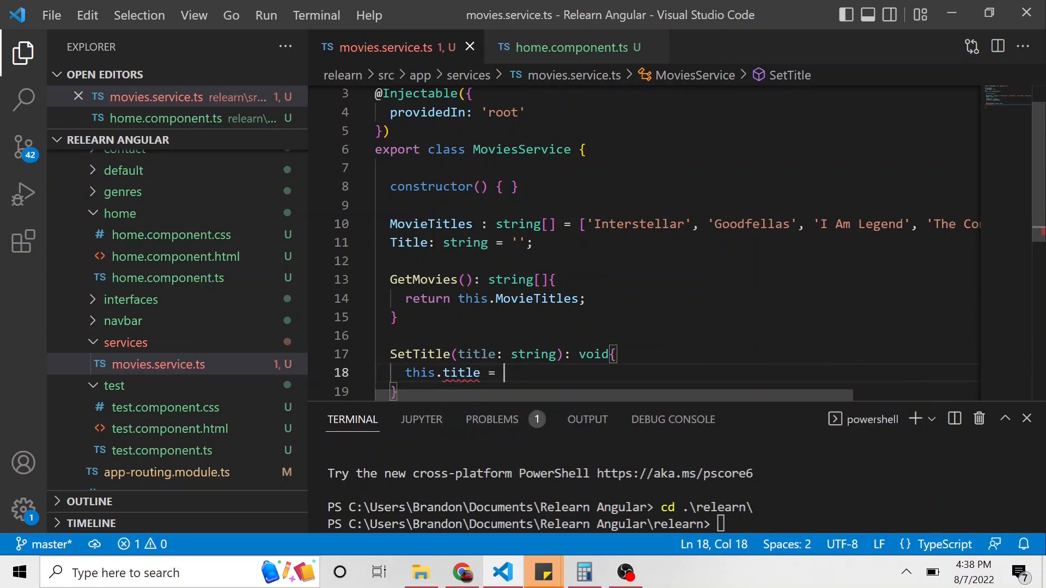
{"action": "type", "text": "title;"}
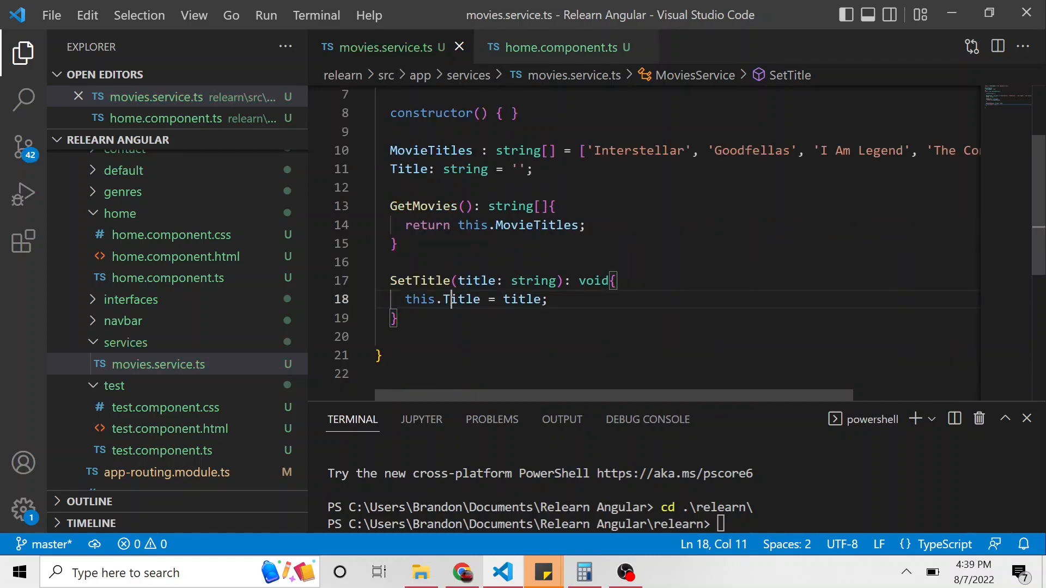
Write GetTitle(): string returning this.Title below SetTitle.
{"action": "type", "text": "Get"}
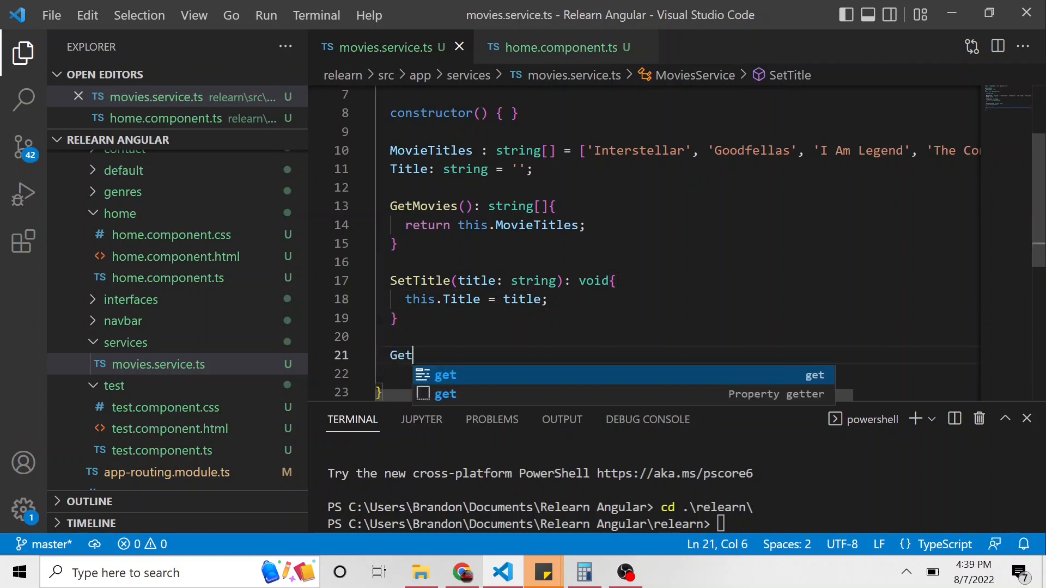
{"action": "type", "text": "Title()"}
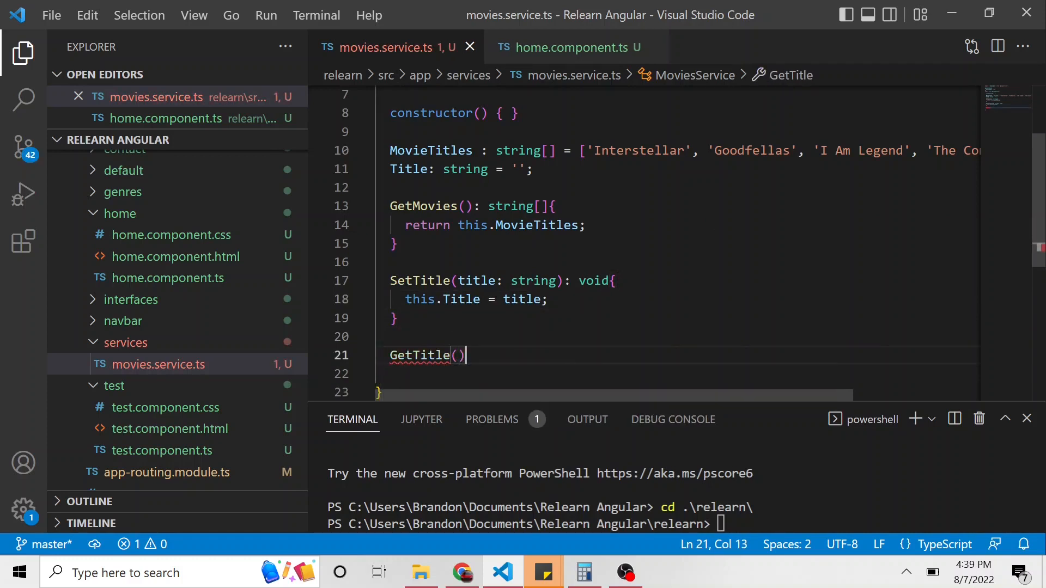
{"action": "type", "text": ": s"}
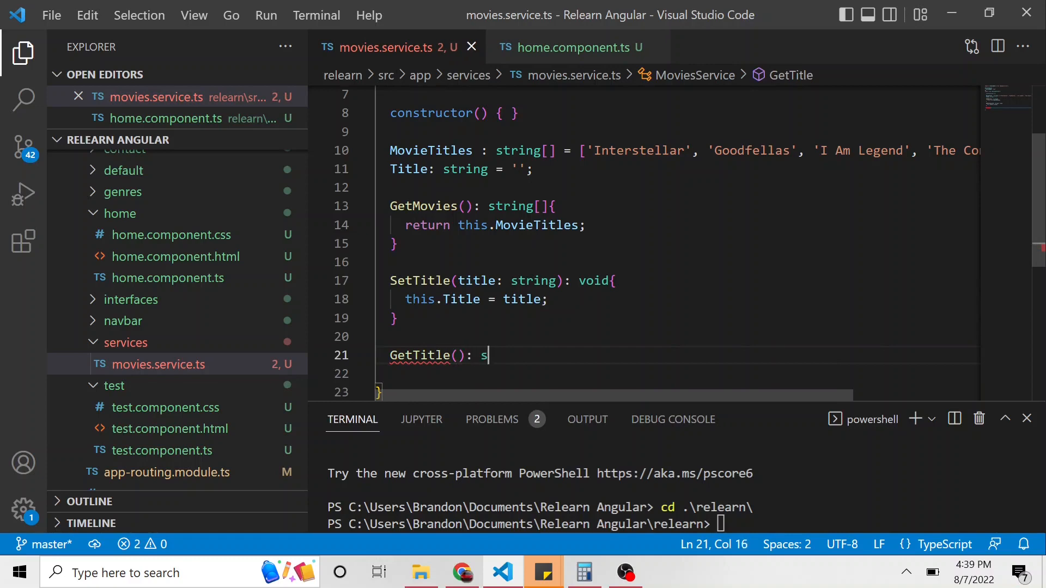
{"action": "type", "text": "tring {"}
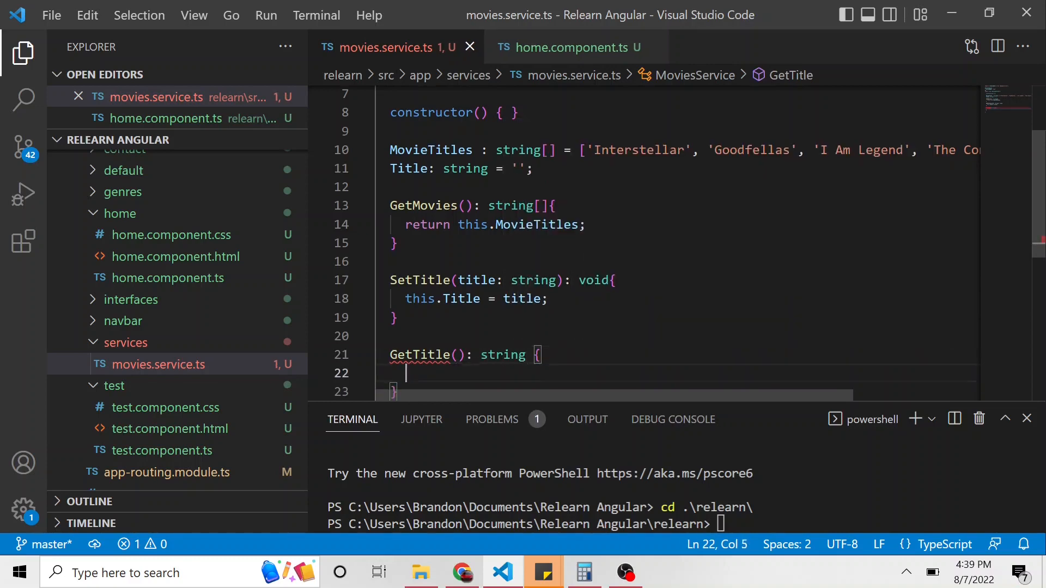
{"action": "type", "text": "return this.Title;"}
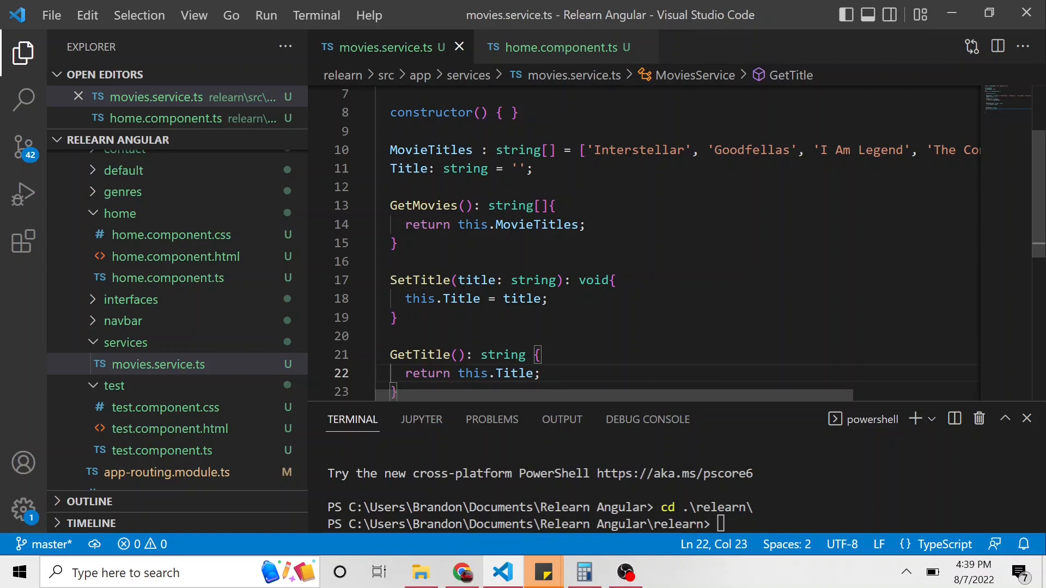
{"action": "mouse_move", "coordinate": [562, 47]}
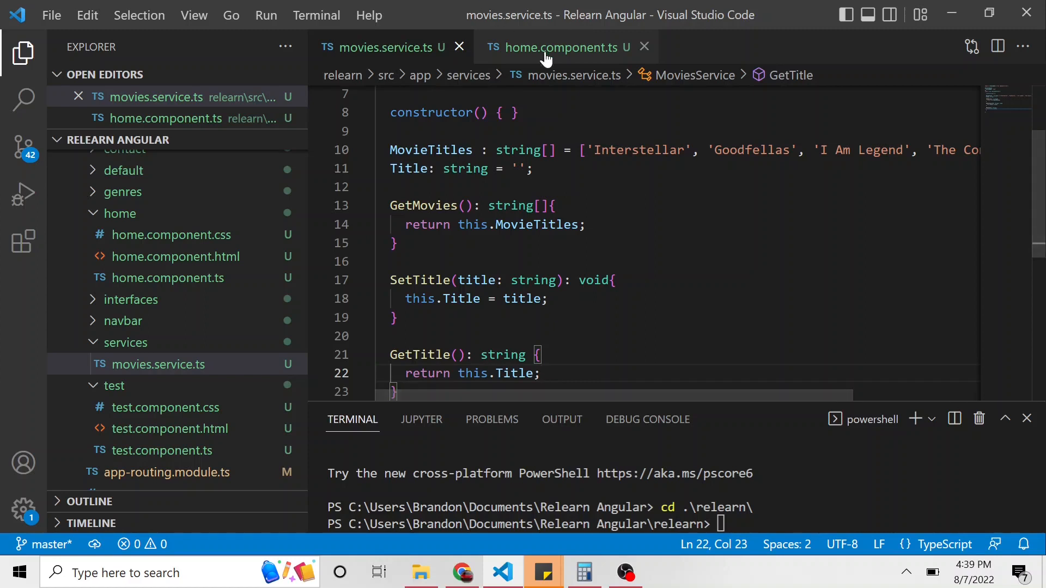
In the Home constructor, log "Adding a title" and call movieService.SetTitle("Testing DI").
{"action": "left_click", "coordinate": [563, 46]}
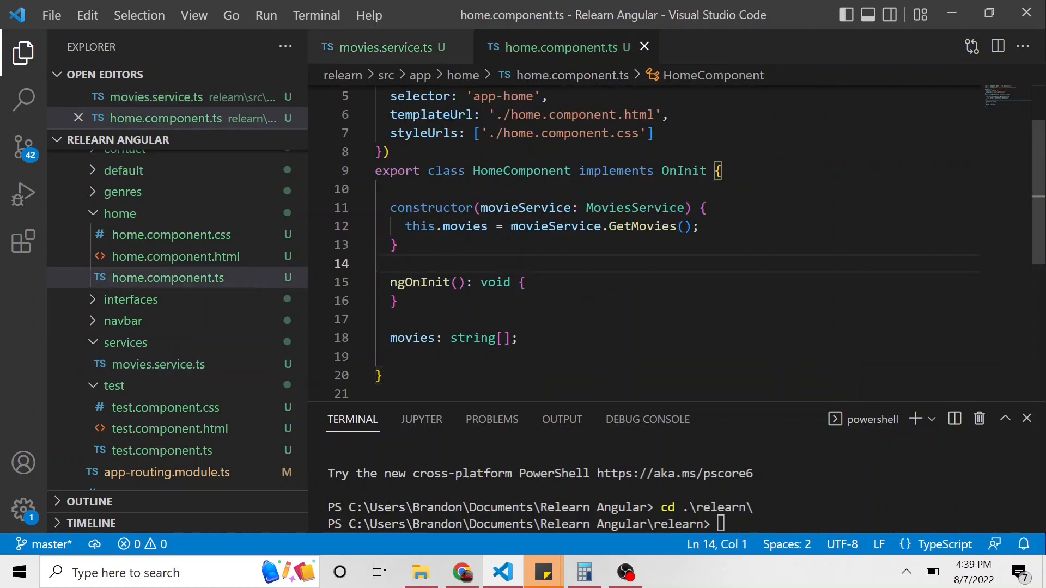
{"action": "left_click", "coordinate": [383, 374]}
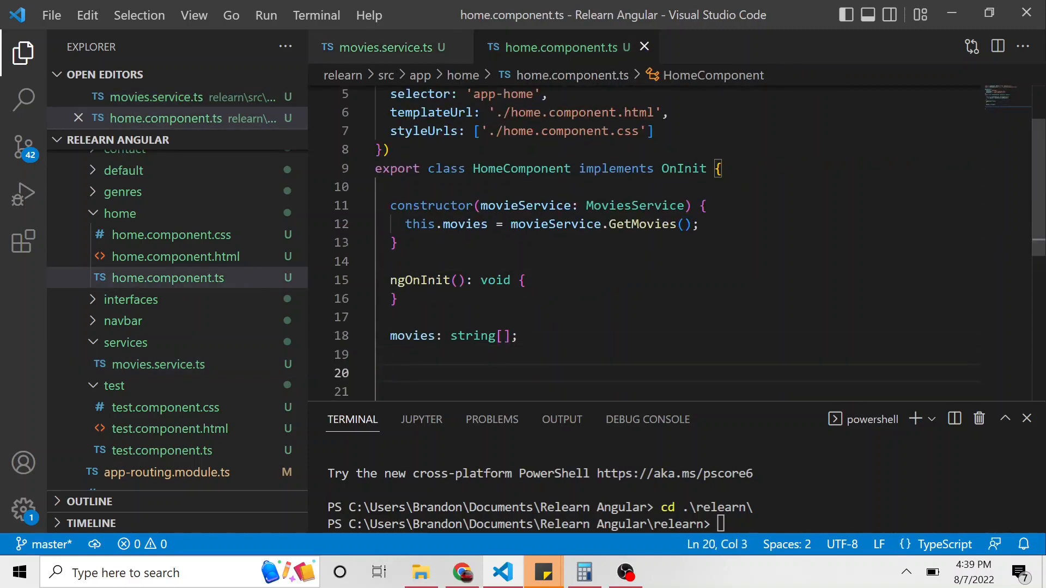
{"action": "type", "text": "con"}
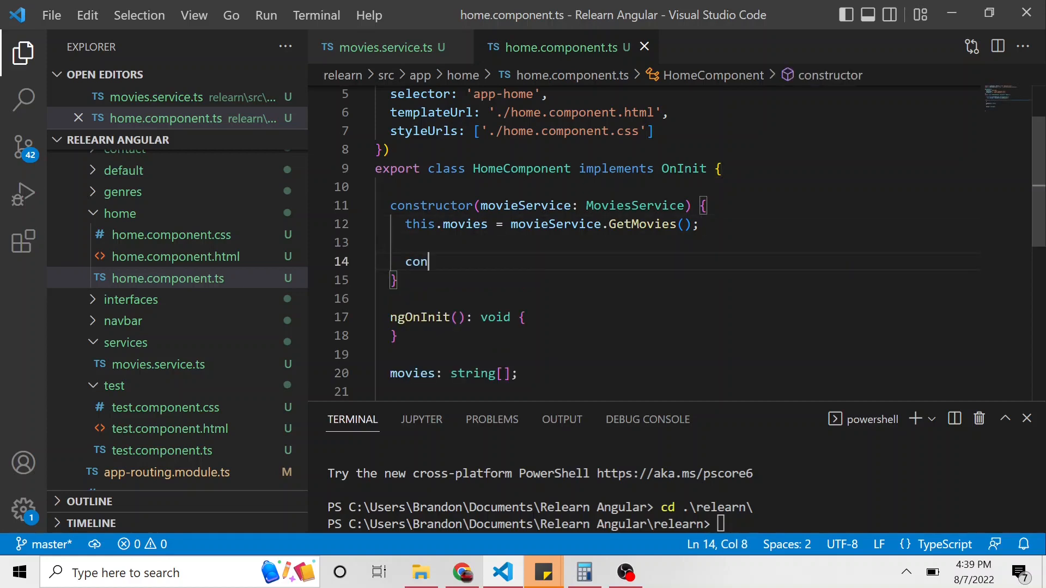
{"action": "type", "text": "sole.log"}
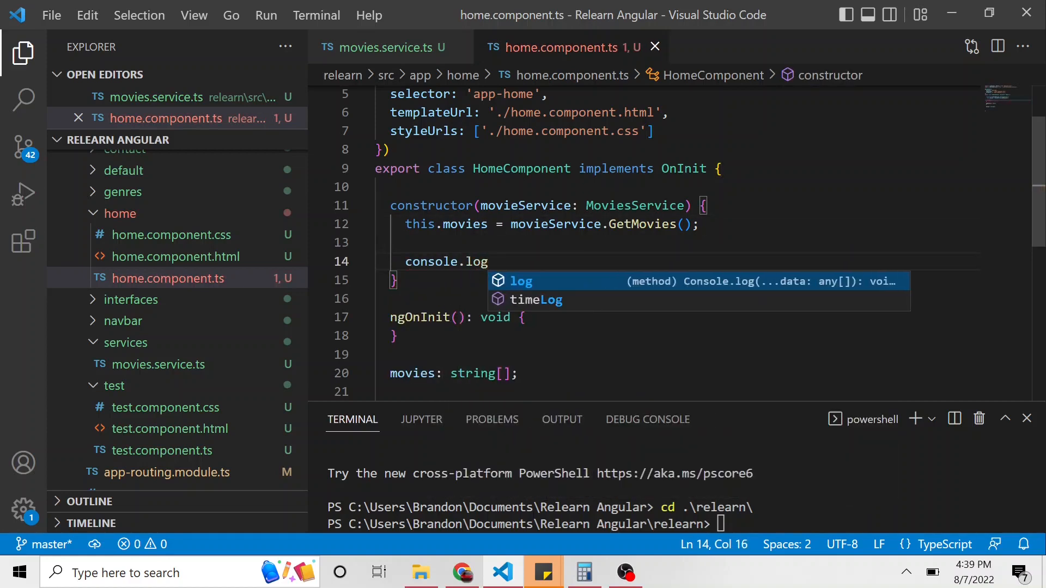
{"action": "type", "text": "(\"Add\")"}
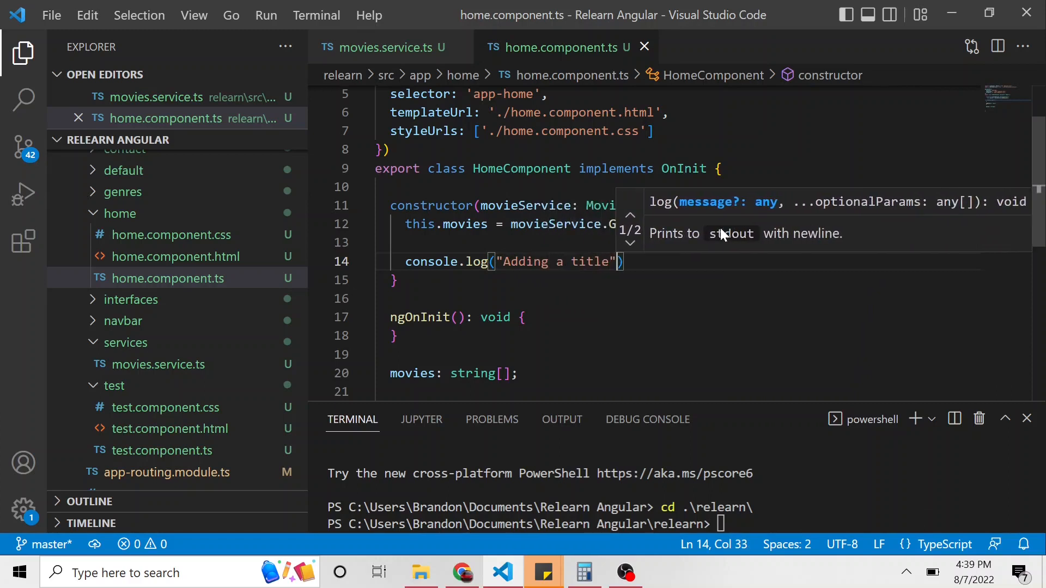
{"action": "key", "text": "enter"}
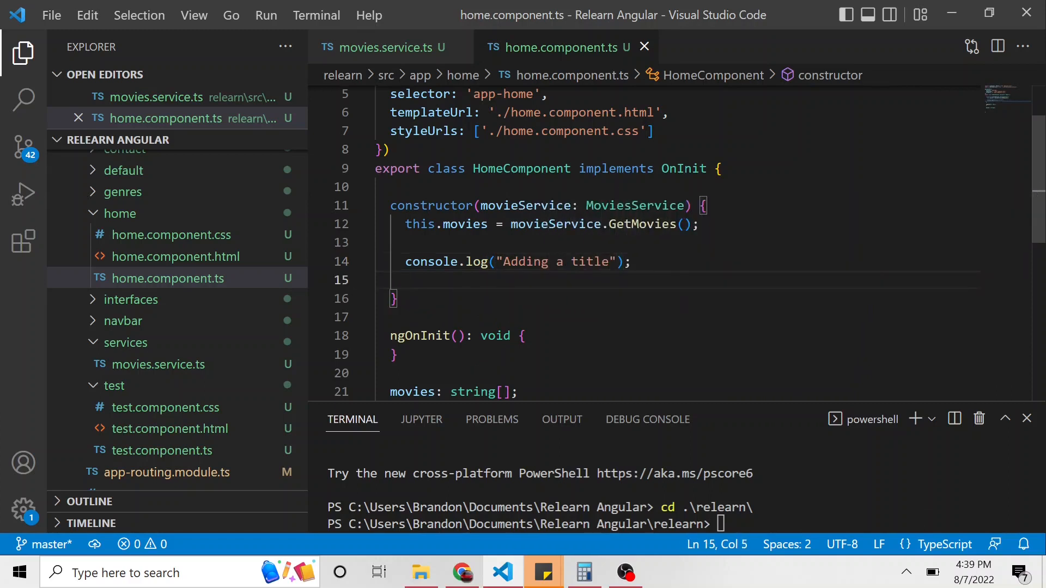
{"action": "type", "text": "movieService.SetTitle(\""}
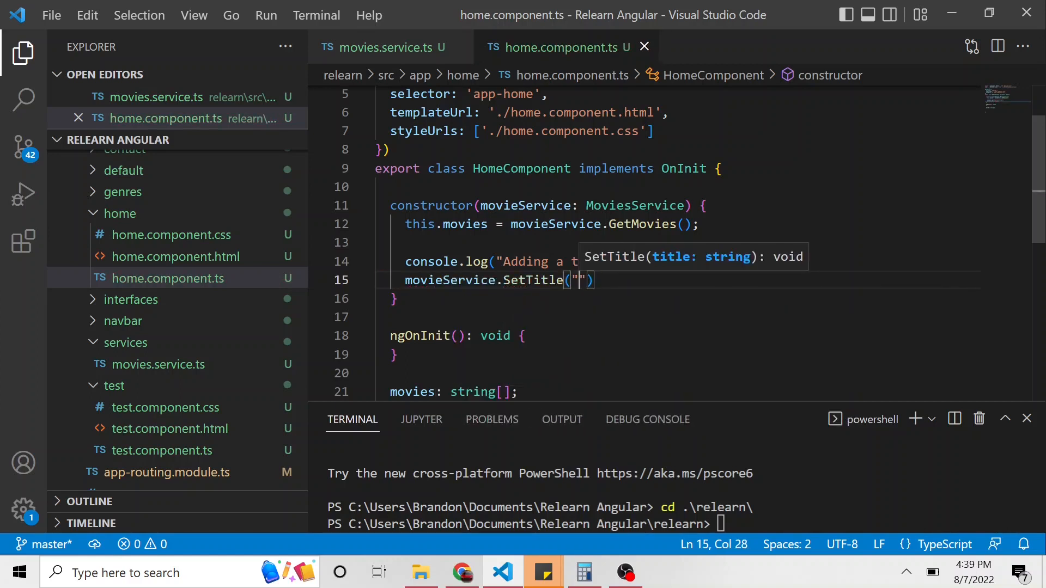
{"action": "type", "text": "Testing DP"}
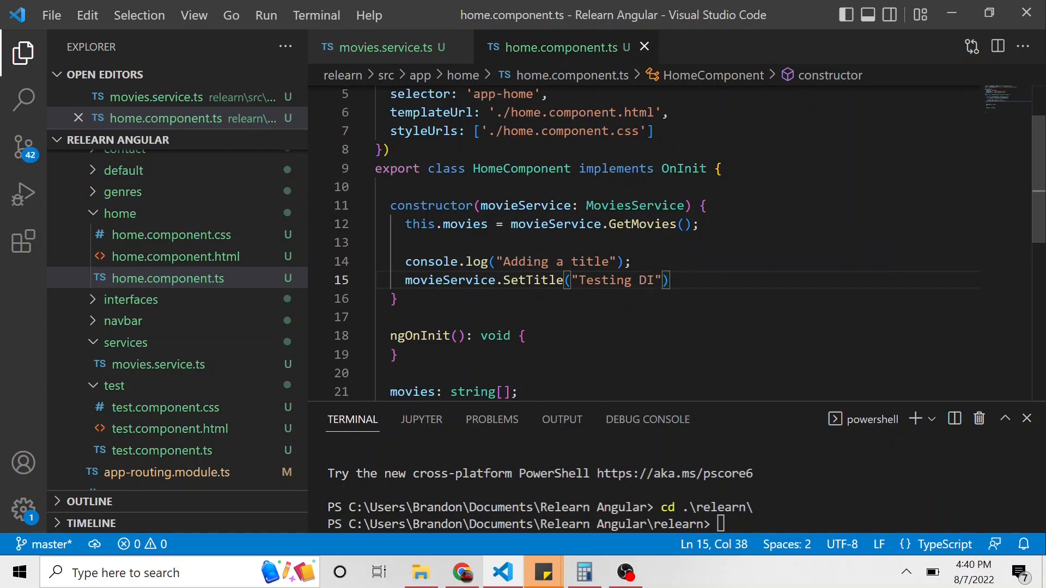
{"action": "type", "text": ";"}
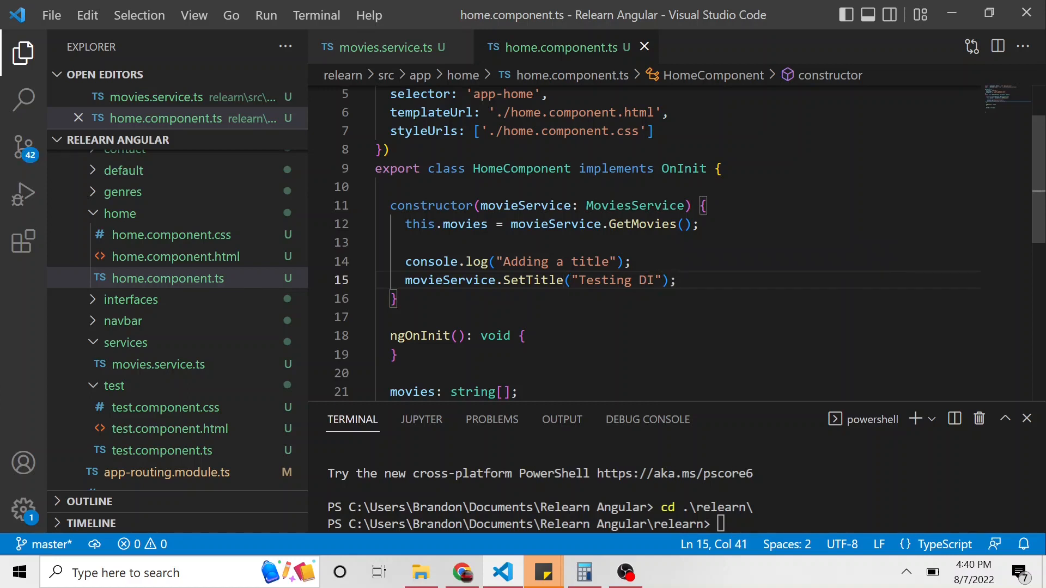
Run ng serve in the terminal to start the app.
{"action": "scroll", "scroll_direction": "down", "scroll_amount": 3}
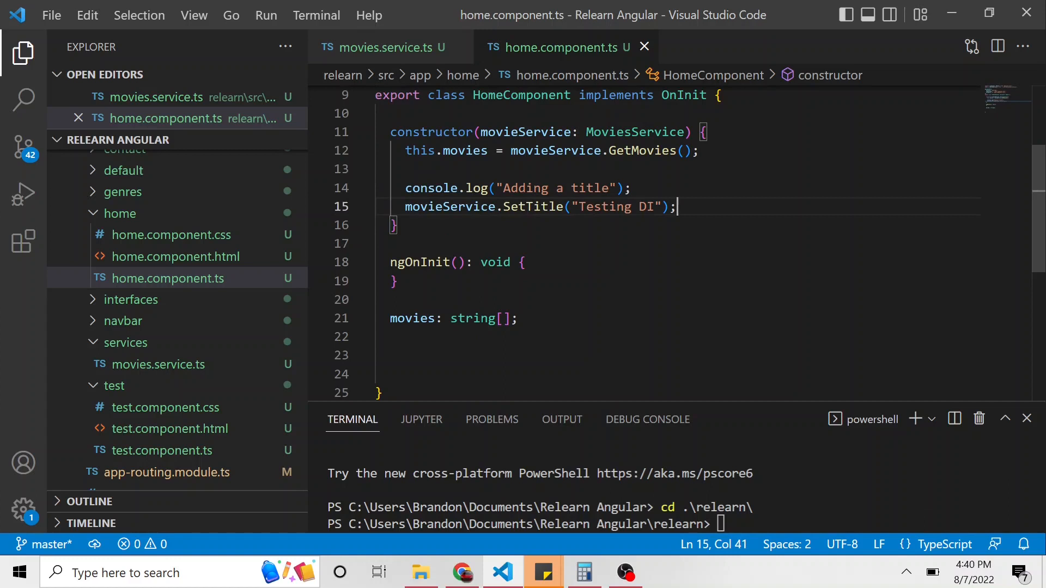
{"action": "type", "text": "ng"}
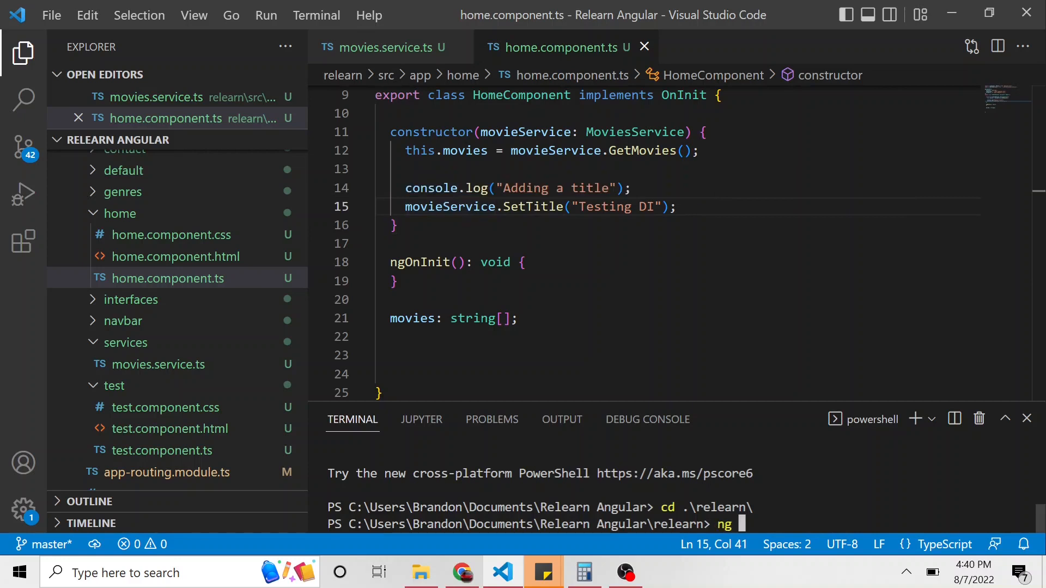
{"action": "type", "text": "ser"}
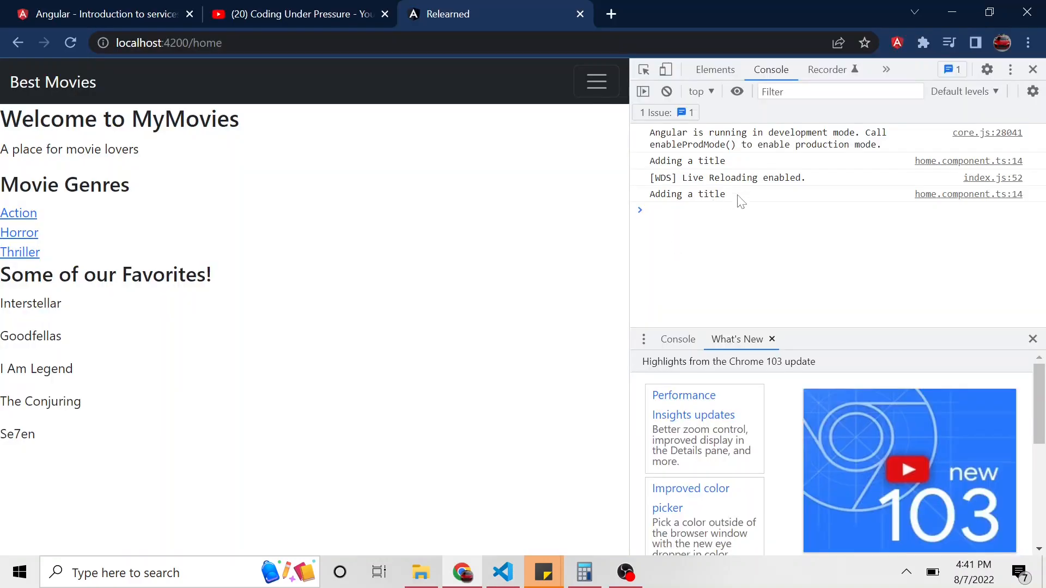
Open the app's About page in Chrome, then switch back to the code editor.
{"action": "left_click", "coordinate": [701, 210]}
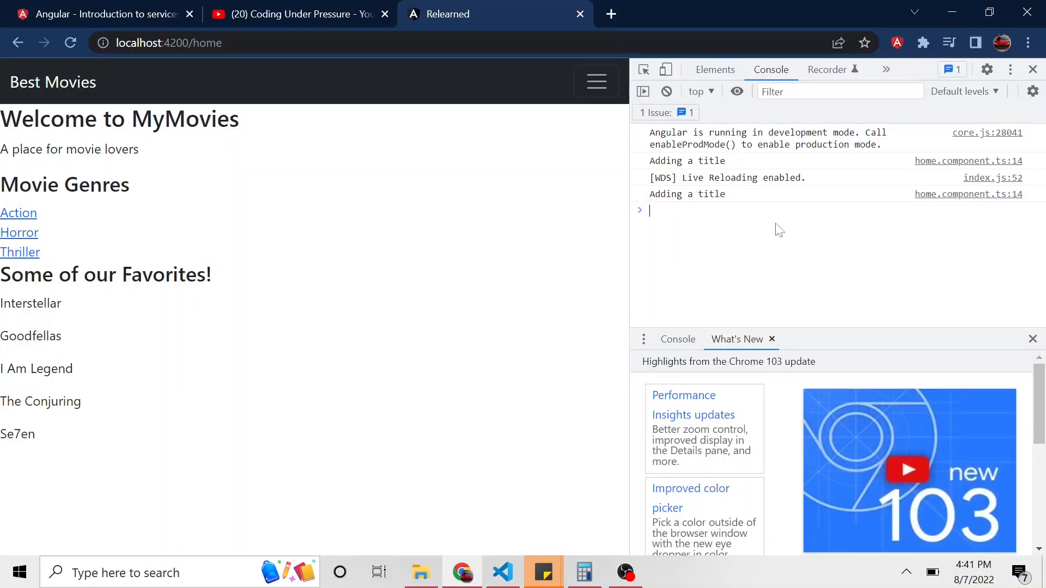
{"action": "left_click", "coordinate": [687, 193]}
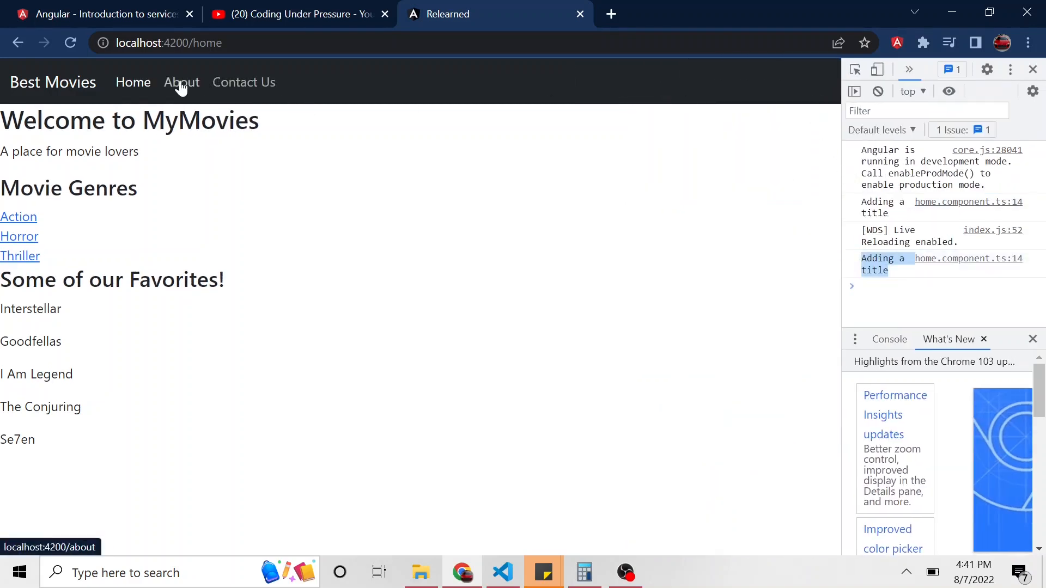
{"action": "left_click", "coordinate": [181, 82]}
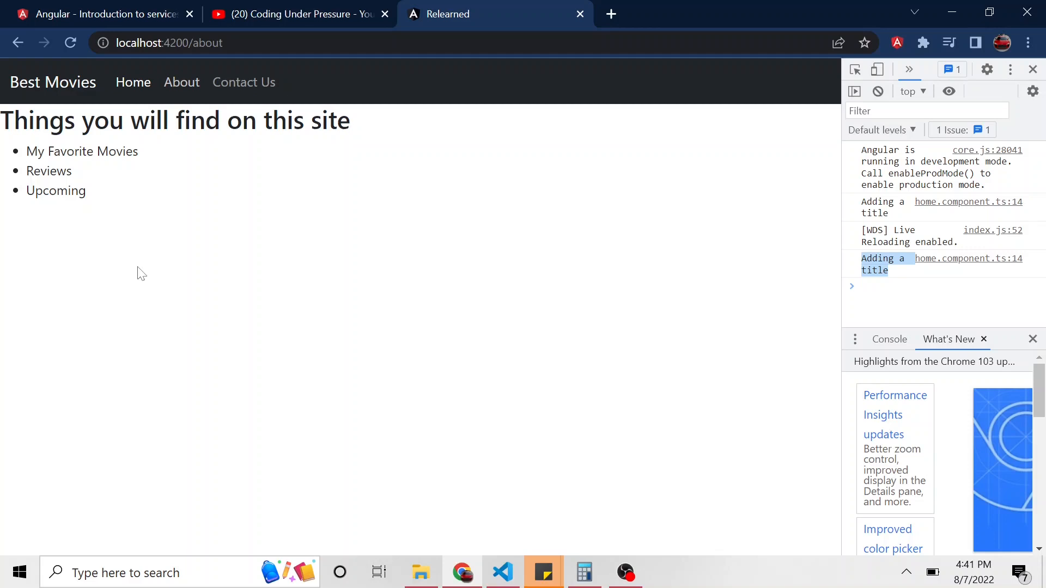
{"action": "left_click", "coordinate": [501, 572]}
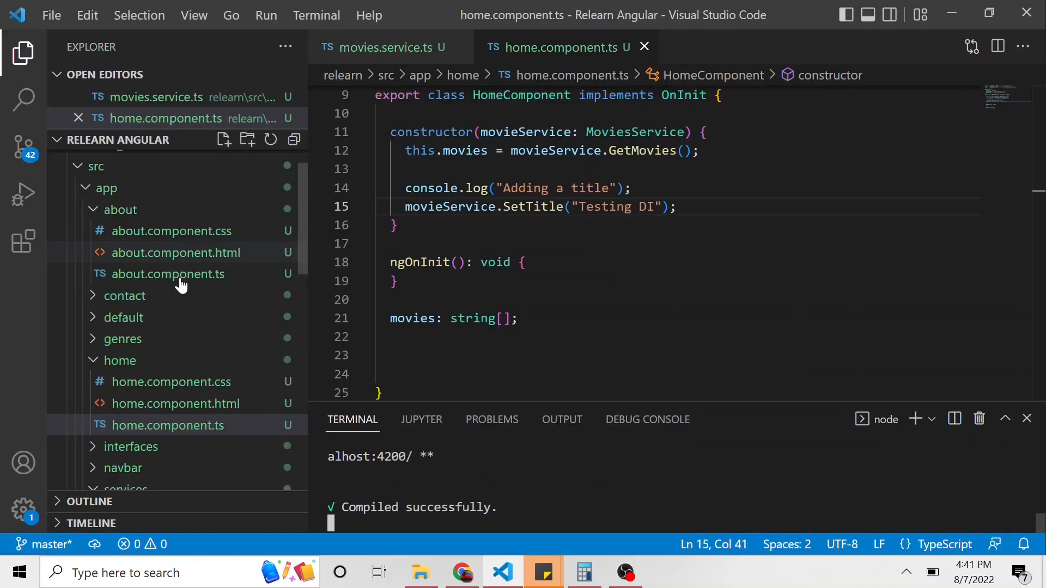
Inject movieService: MoviesService into the About component's constructor.
{"action": "left_click", "coordinate": [168, 274]}
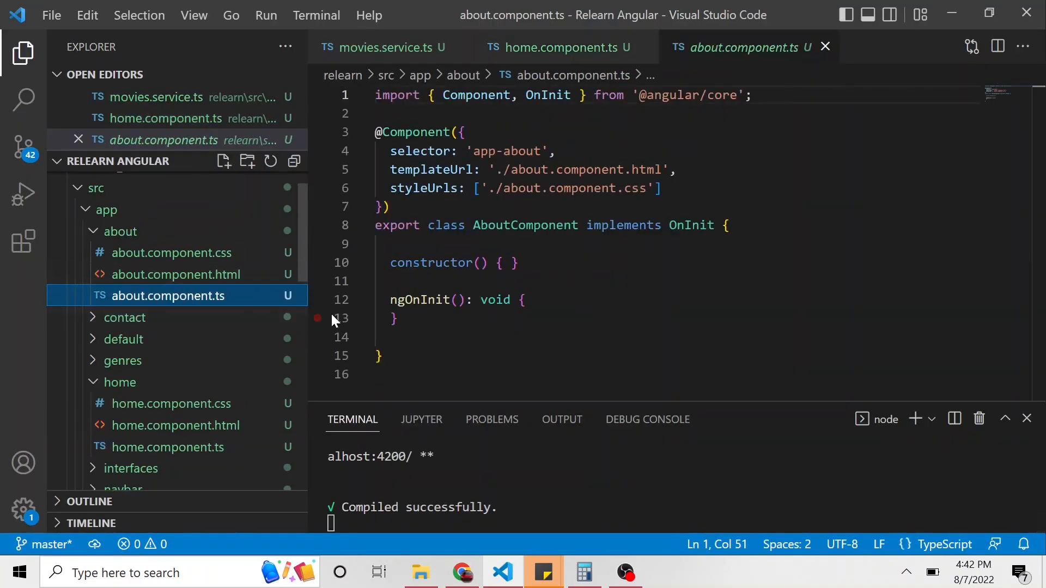
{"action": "left_click", "coordinate": [478, 263]}
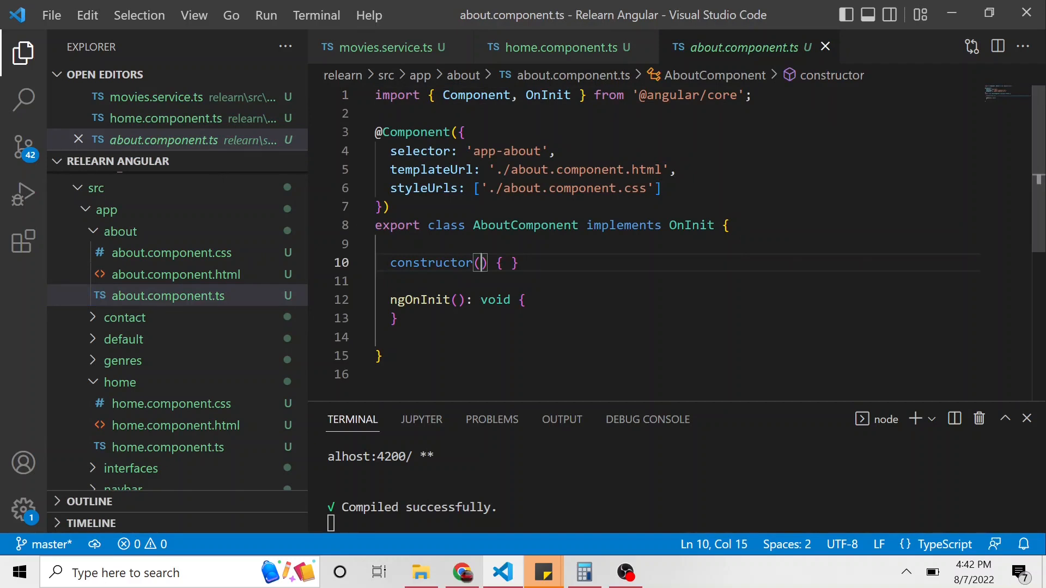
{"action": "type", "text": "movieS"}
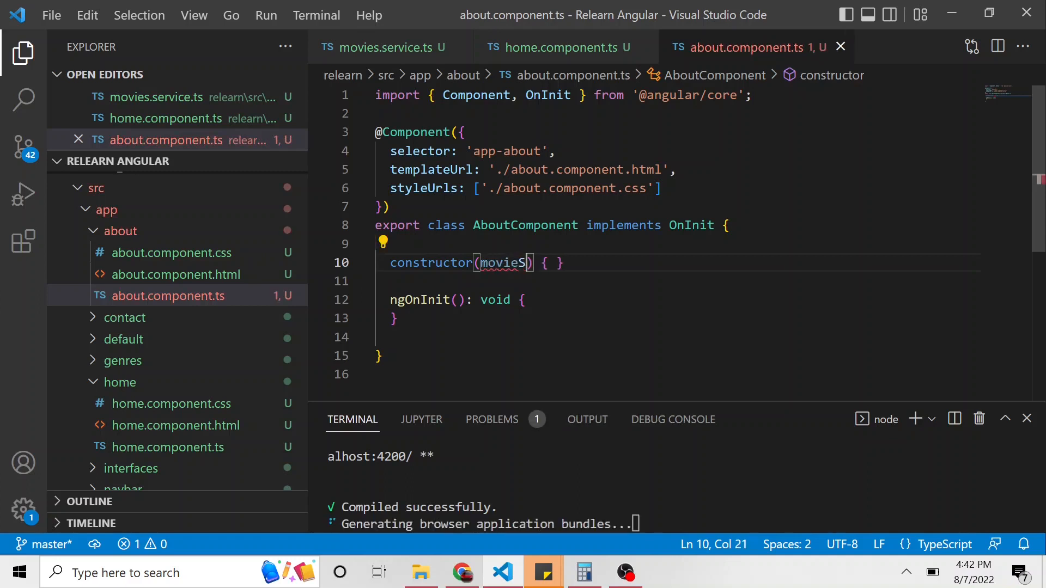
{"action": "type", "text": "Service: moviesService"}
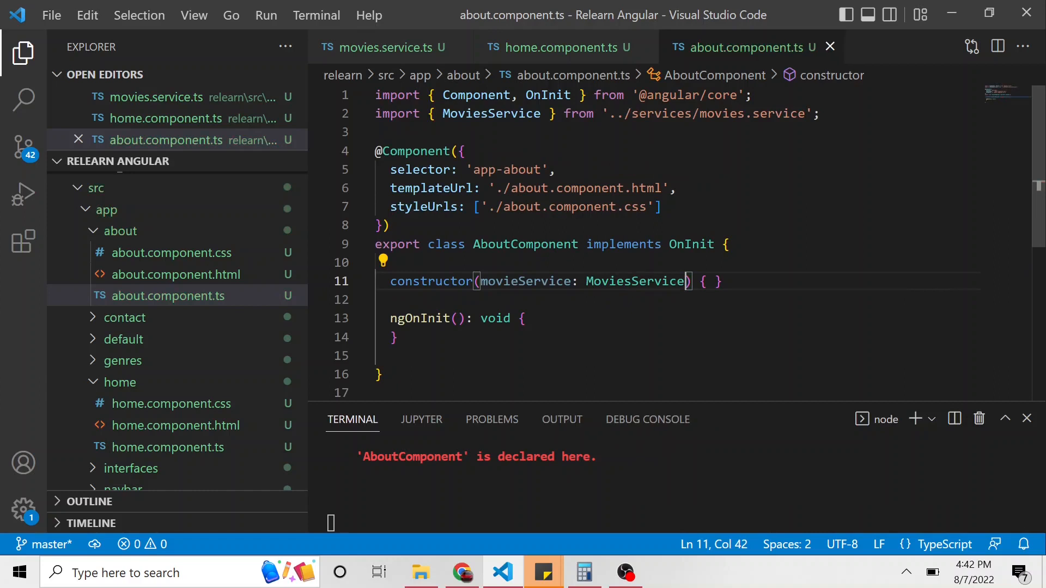
Declare title: string, set this.title from movieService.GetTitle(), and save.
{"action": "type", "text": "title"}
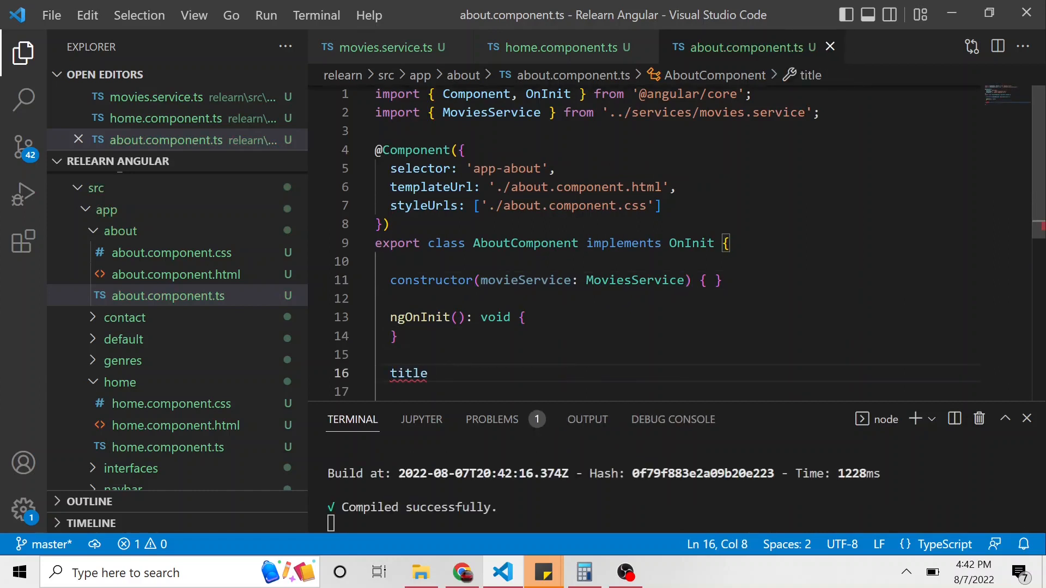
{"action": "type", "text": ": string;"}
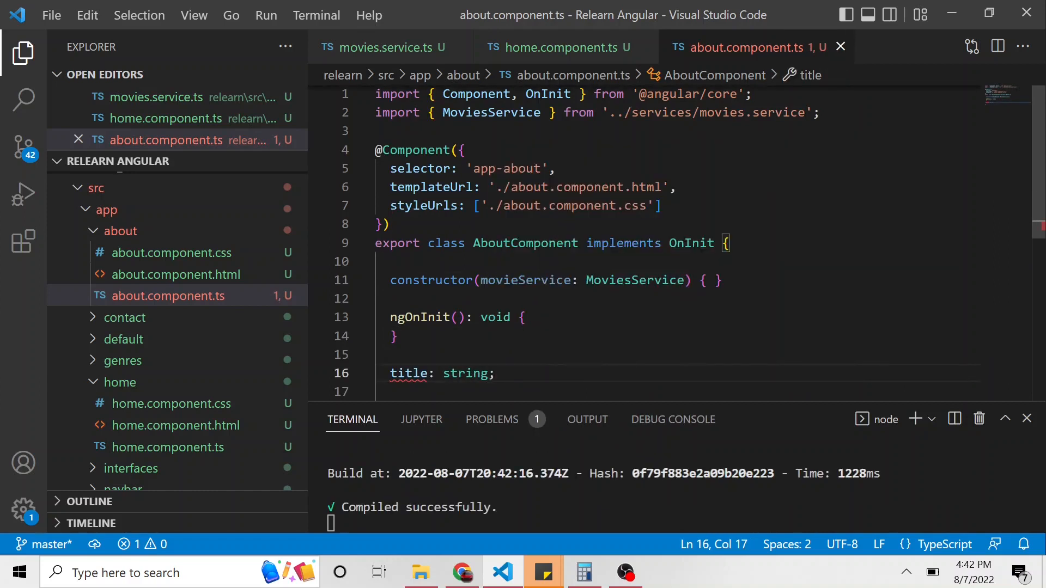
{"action": "type", "text": "this.title ="}
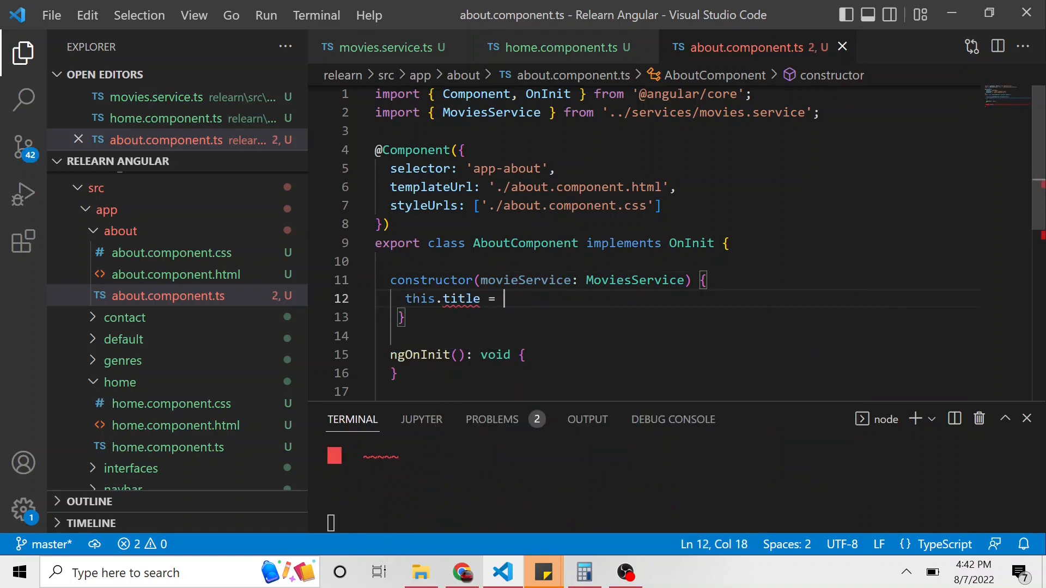
{"action": "type", "text": "movieService.getTitle();"}
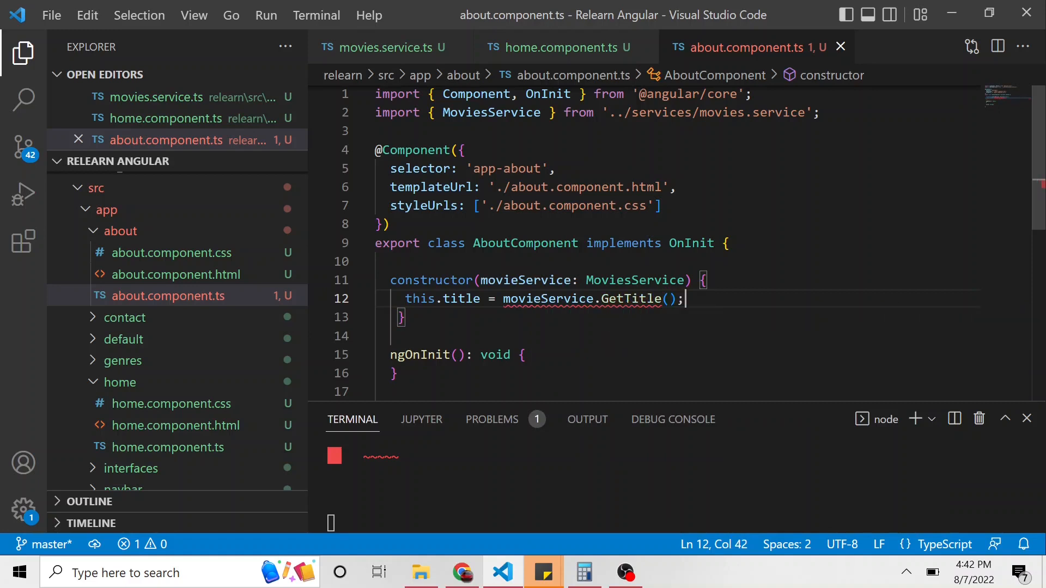
{"action": "key", "text": "ctrl+s"}
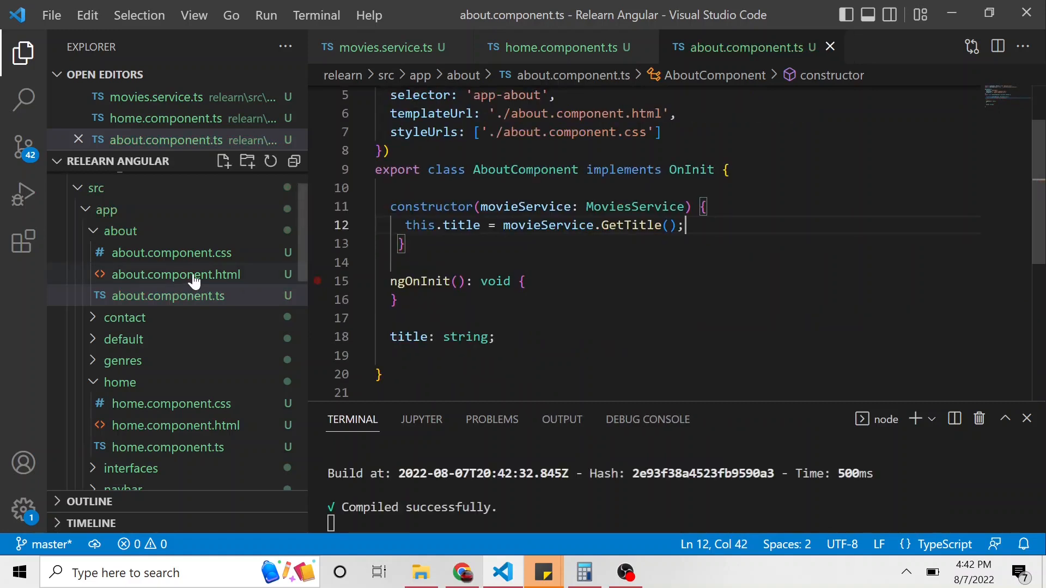
Add <p>{{title}}</p> to the About template below the features list.
{"action": "left_click", "coordinate": [177, 275]}
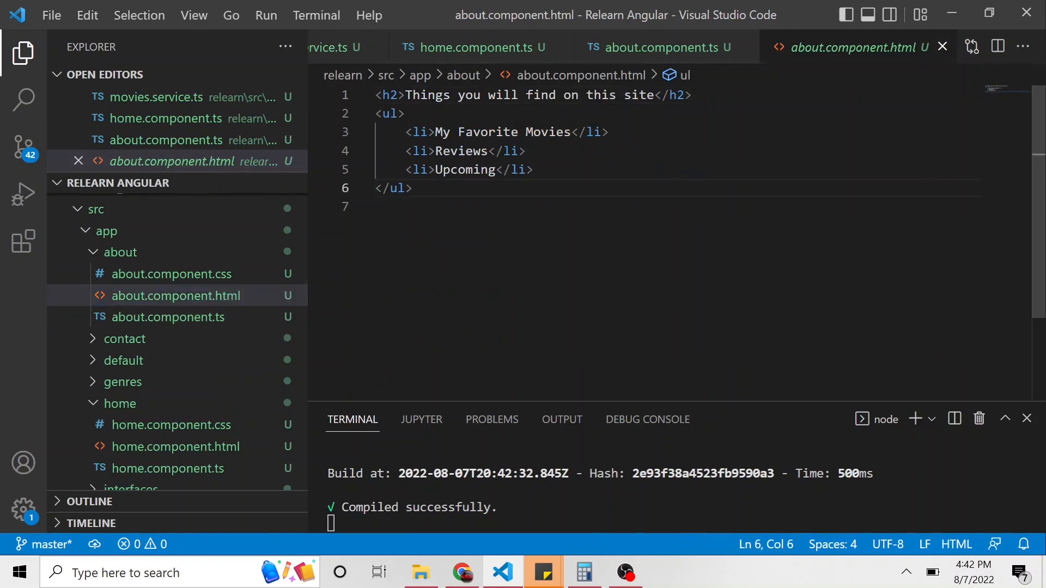
{"action": "type", "text": "<p></p>"}
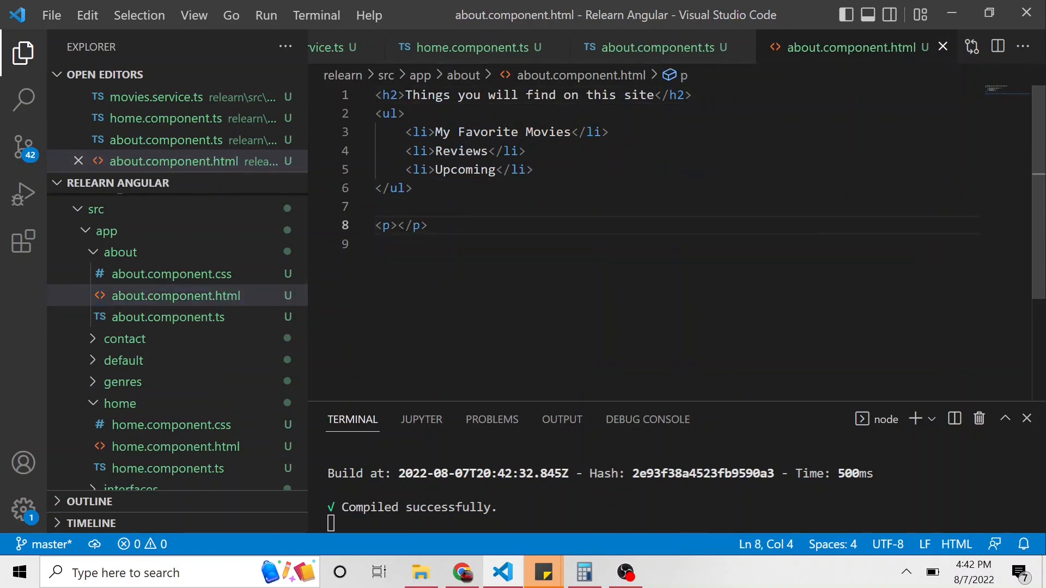
{"action": "type", "text": "{{}}"}
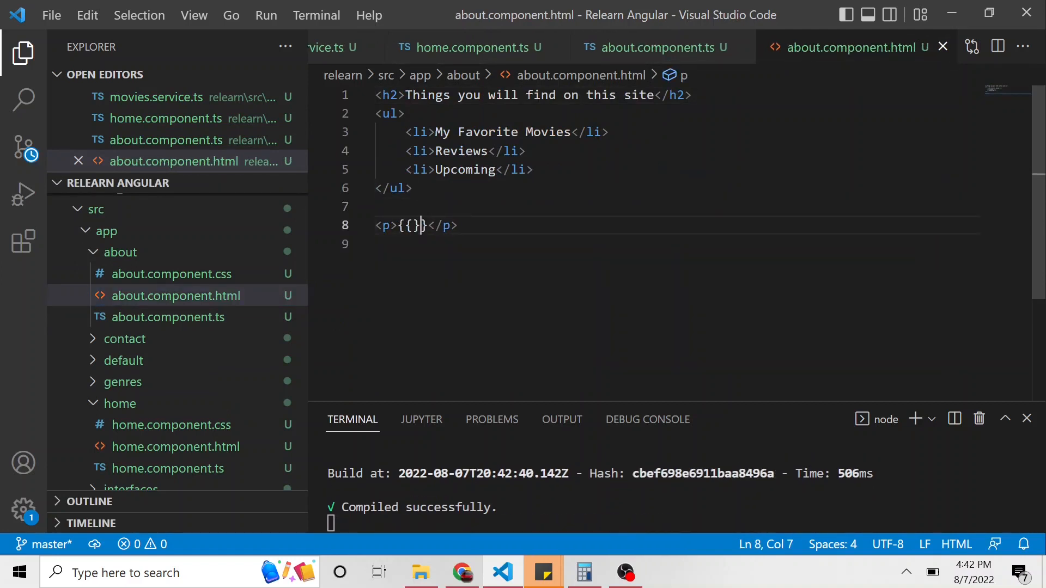
{"action": "type", "text": "title"}
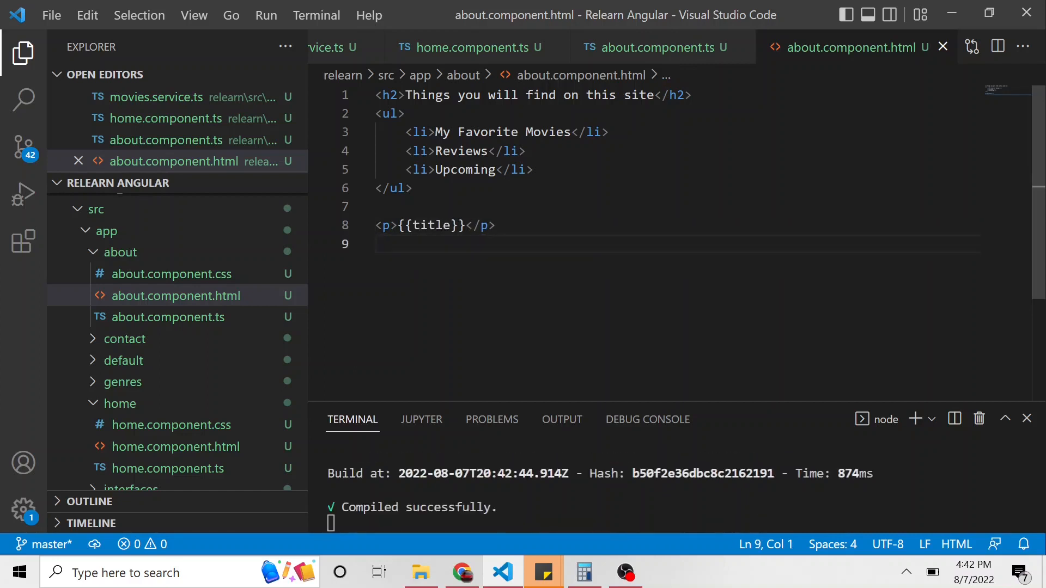
{"action": "mouse_move", "coordinate": [471, 47]}
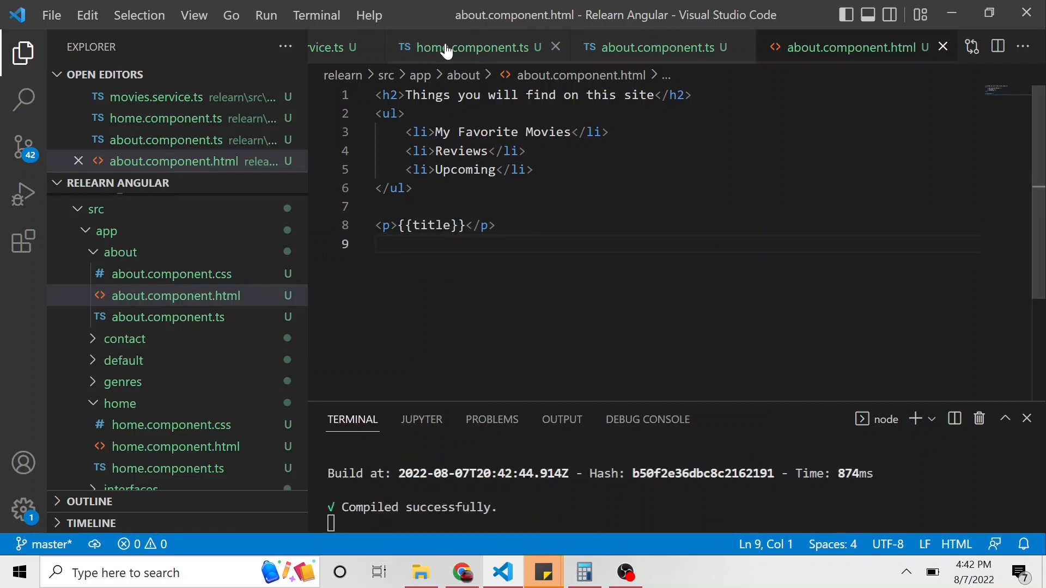
Check the Home component's SetTitle('Testing DI') call, then switch to Chrome's About page.
{"action": "left_click", "coordinate": [472, 47]}
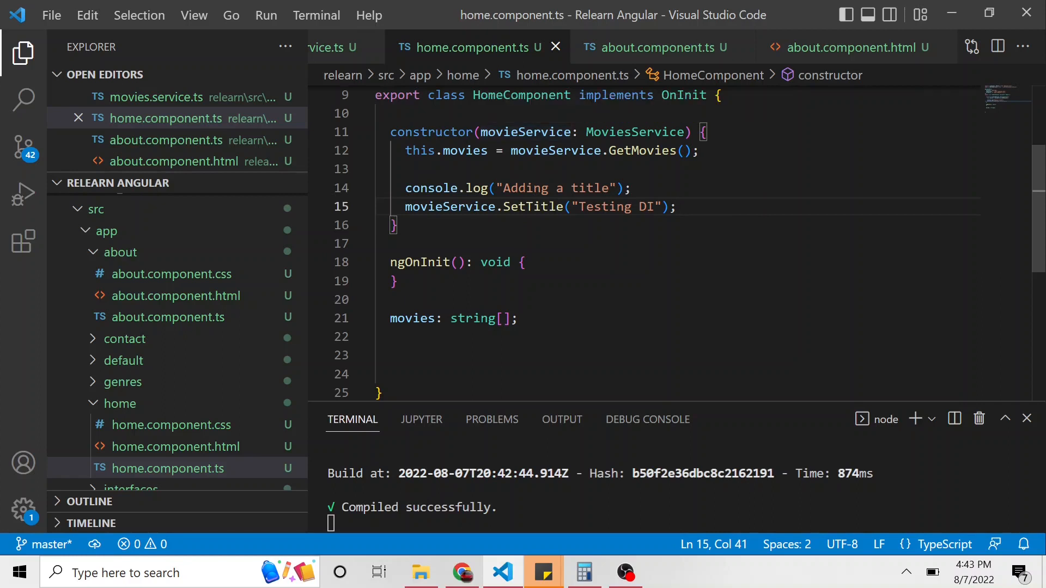
{"action": "double_click", "coordinate": [533, 207]}
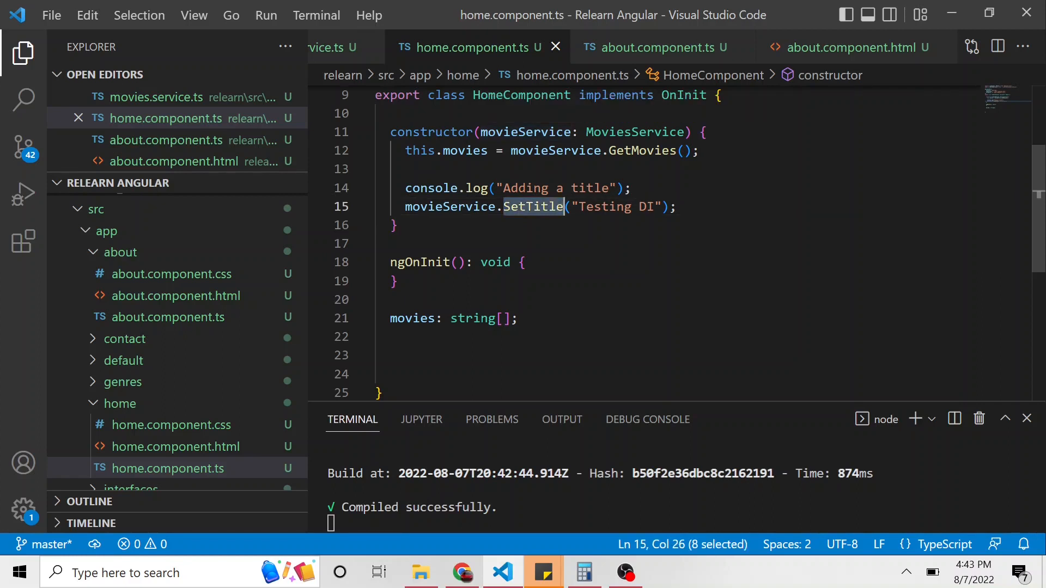
{"action": "double_click", "coordinate": [616, 207]}
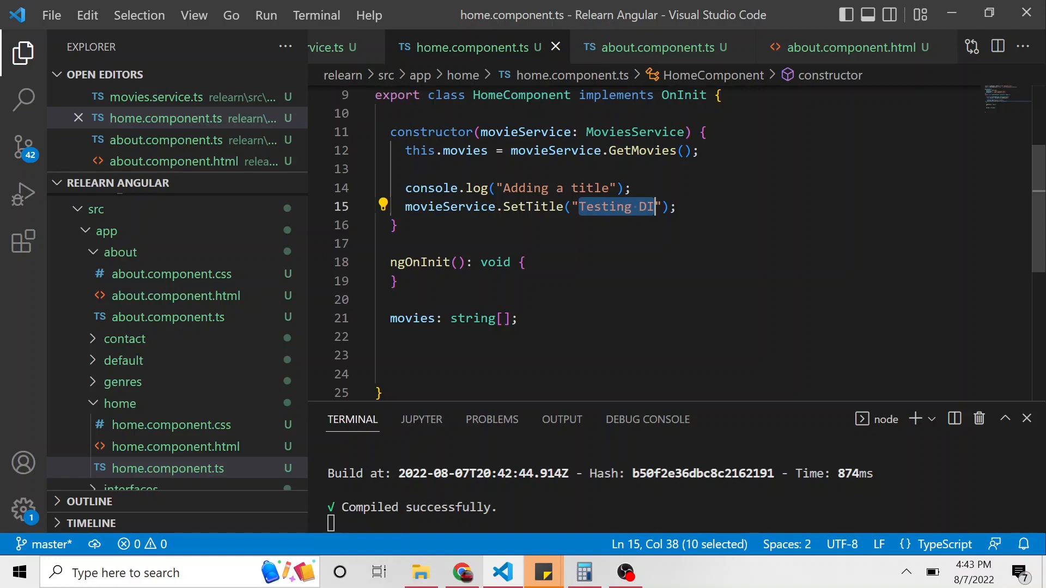
{"action": "left_click", "coordinate": [461, 572]}
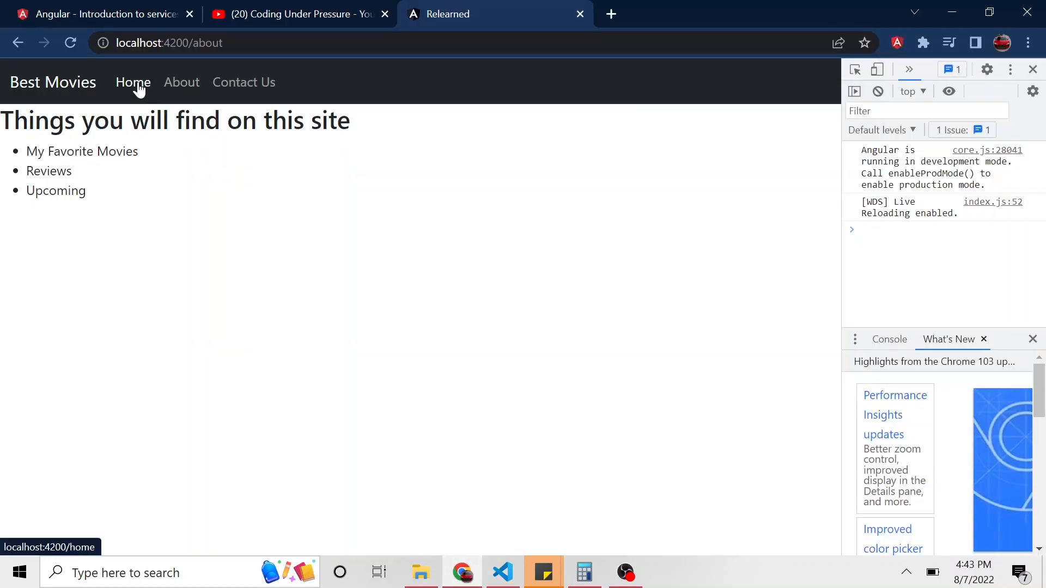
Visit Home to set the title, then About to see 'Testing DI' displayed.
{"action": "left_click", "coordinate": [132, 82]}
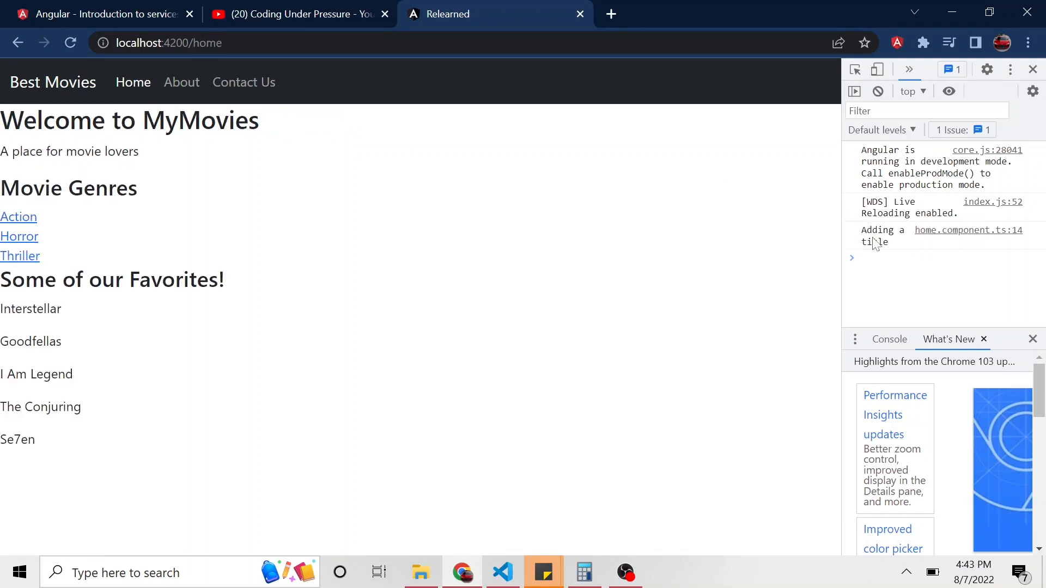
{"action": "mouse_move", "coordinate": [352, 217]}
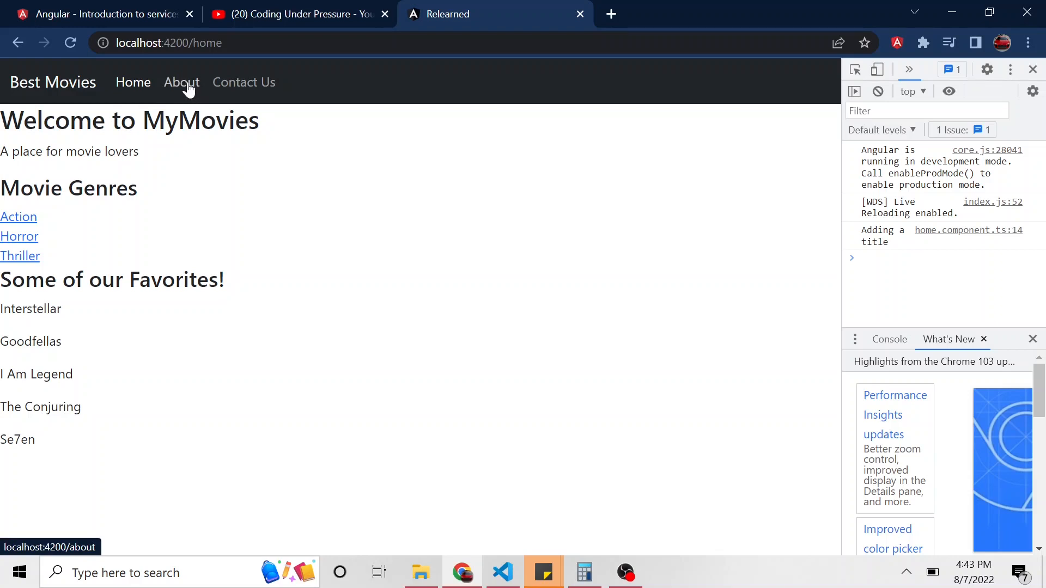
{"action": "left_click", "coordinate": [181, 82]}
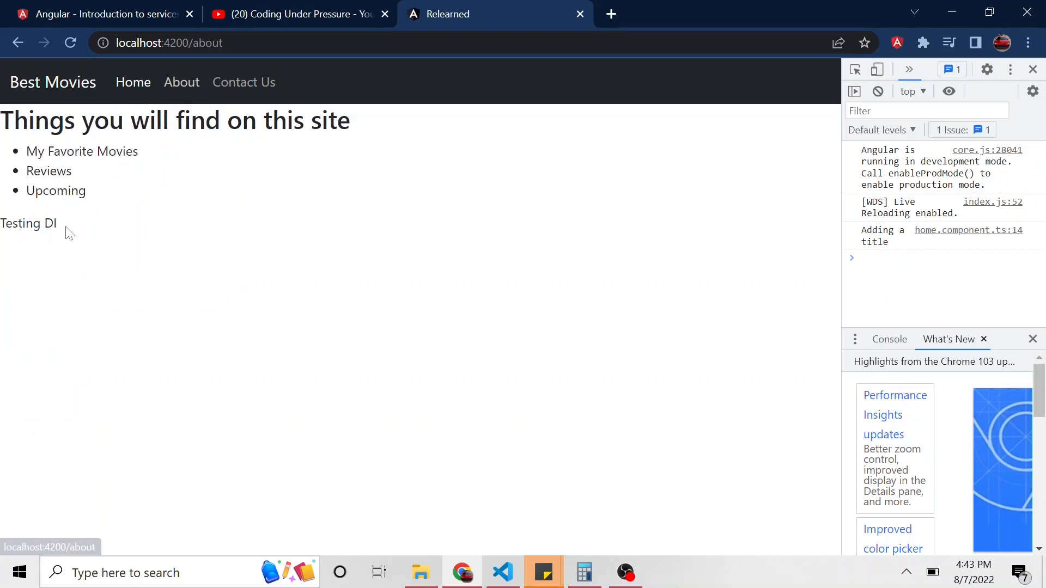
{"action": "double_click", "coordinate": [28, 222]}
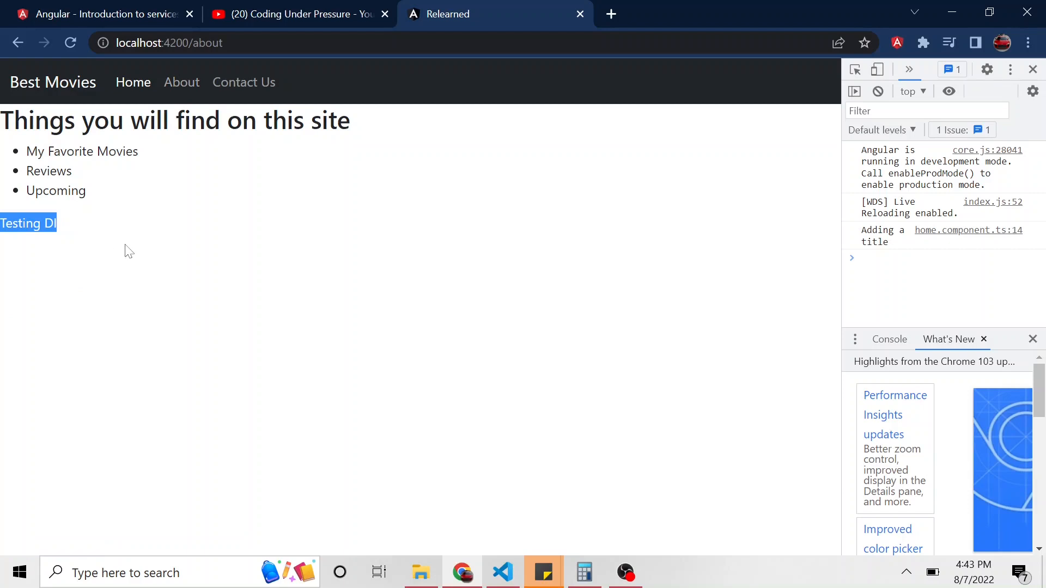